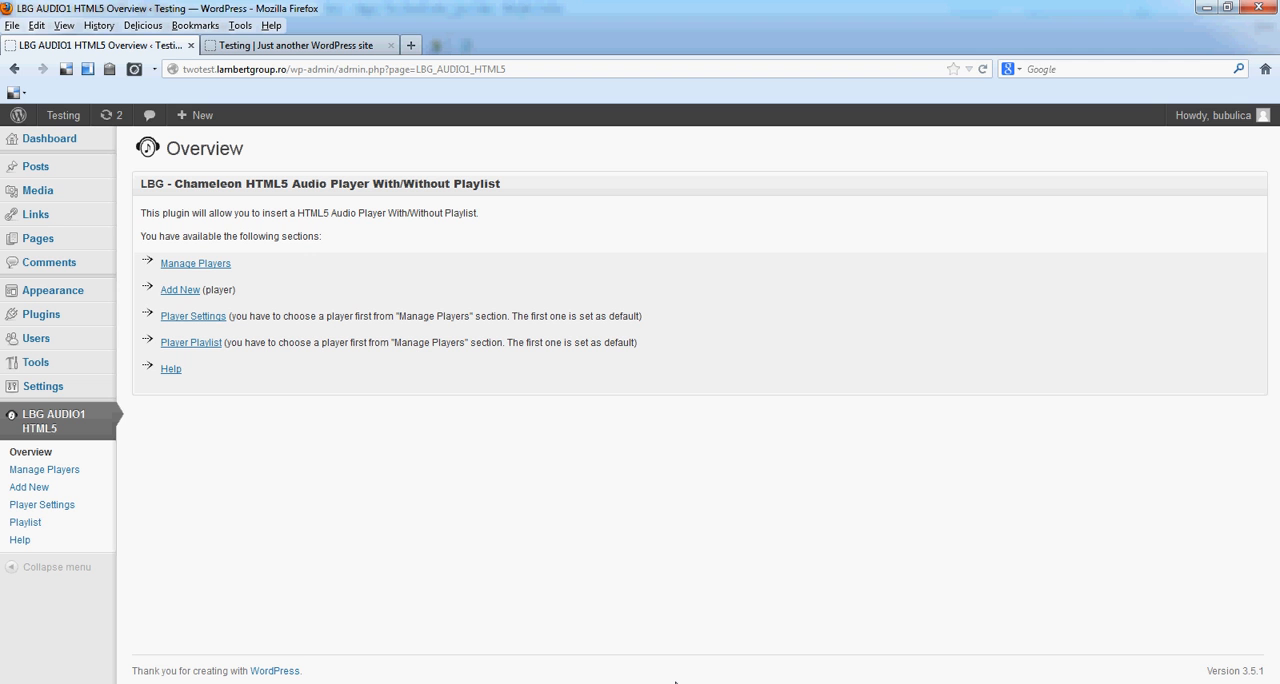
mouse_move(140, 487)
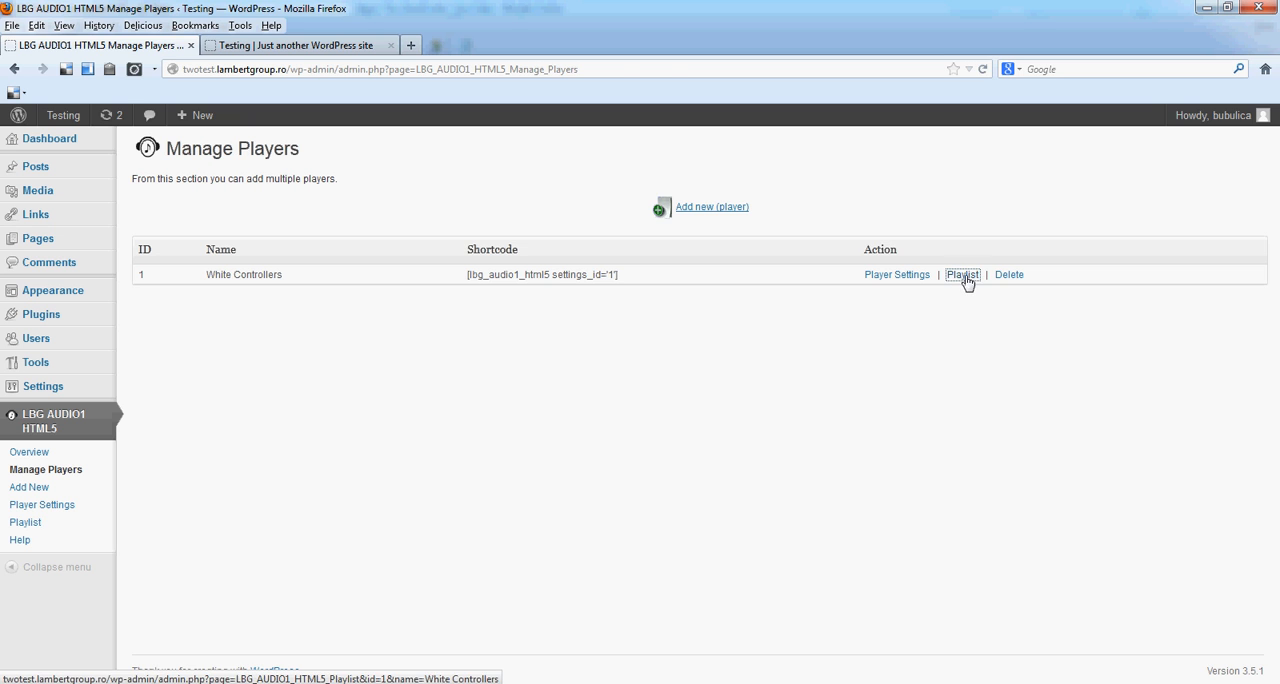
Step: Open the empty playlist for the White Controllers player from Manage Players
click(962, 274)
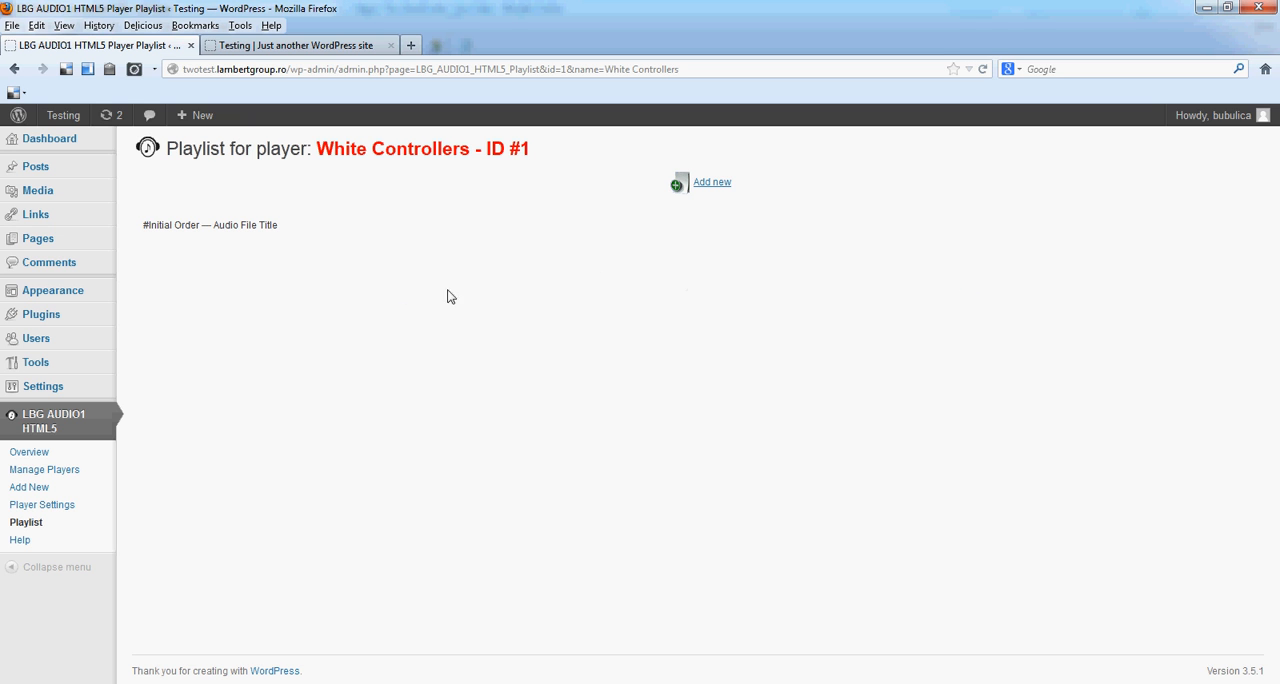
mouse_move(274, 282)
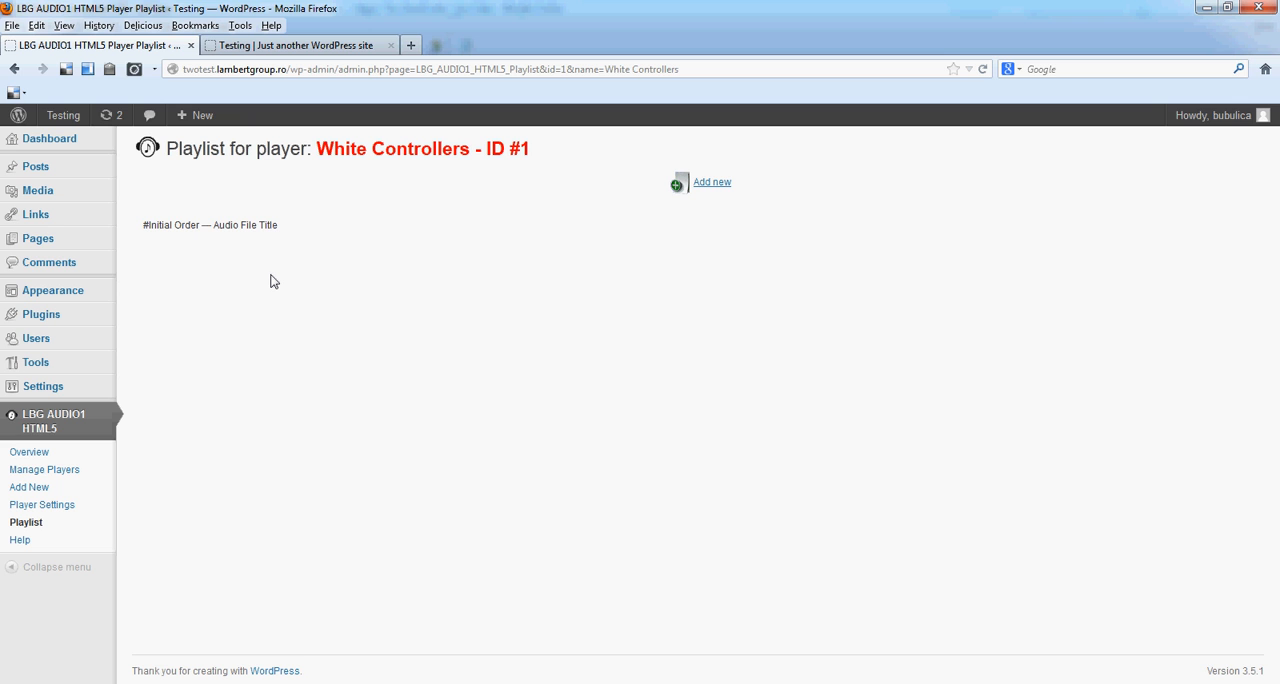
click(712, 182)
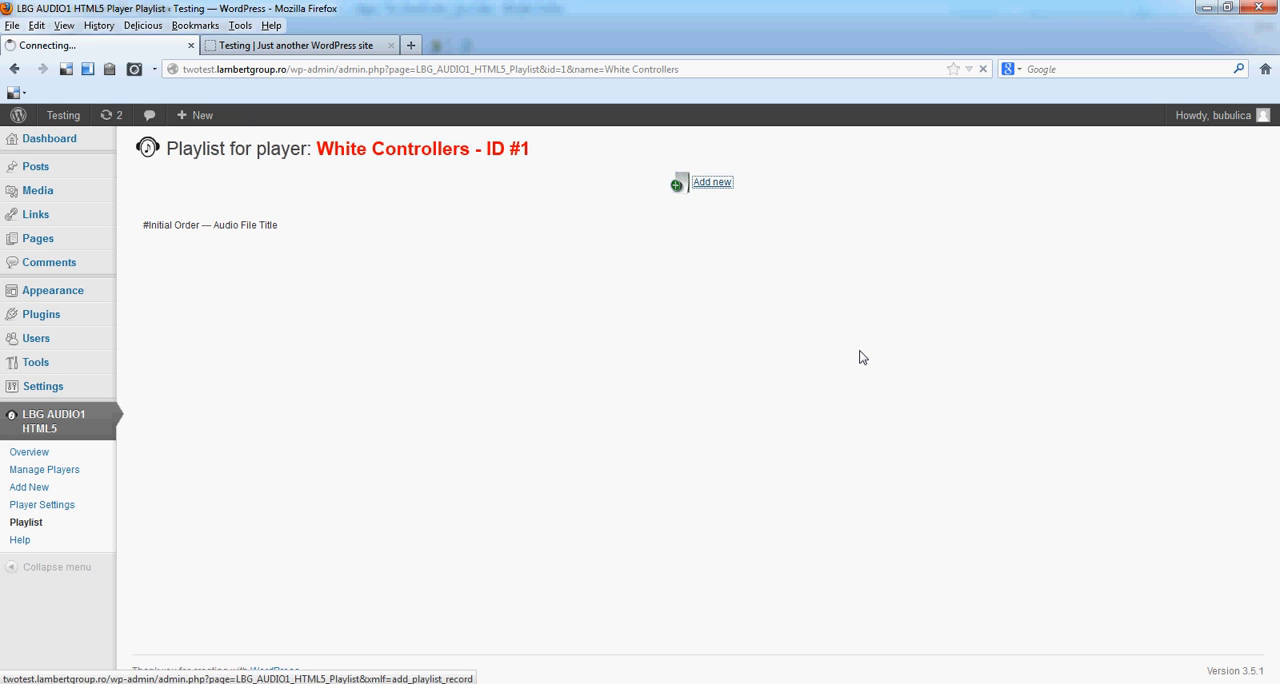
Step: Add a new playlist record titled 'Title 1' with author 'Author 1' from autocomplete
click(712, 181)
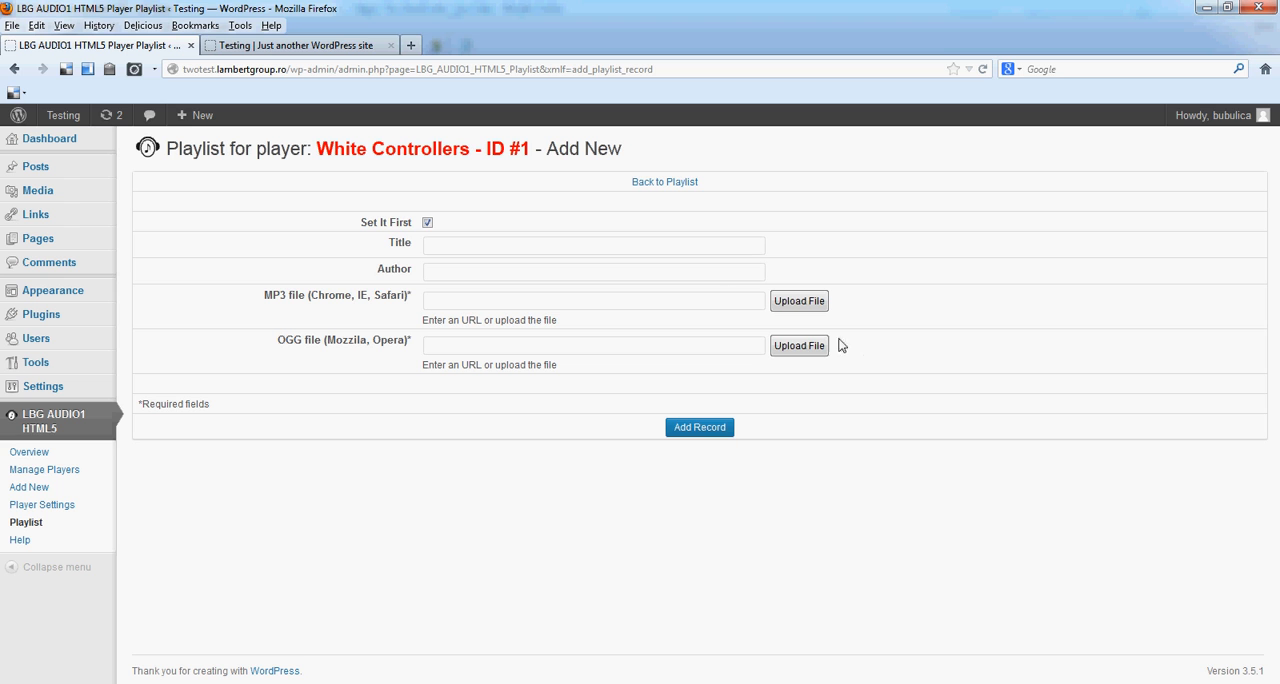
click(593, 245)
text(A)
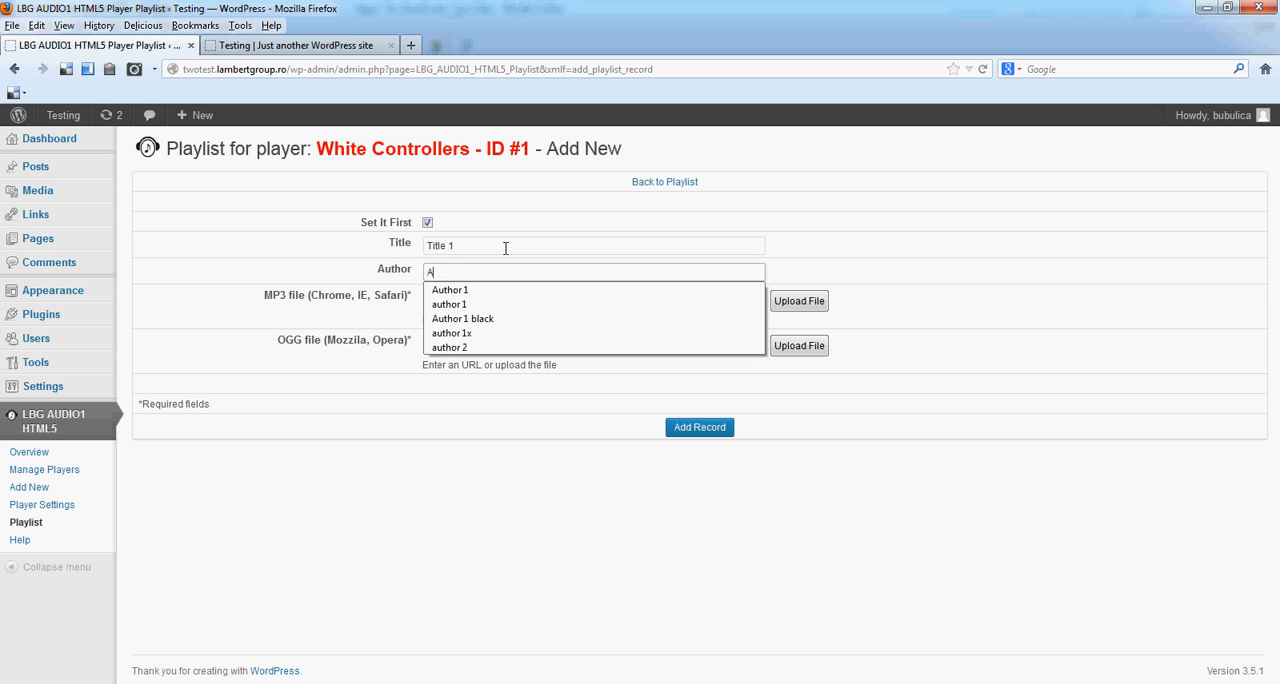
text(utho)
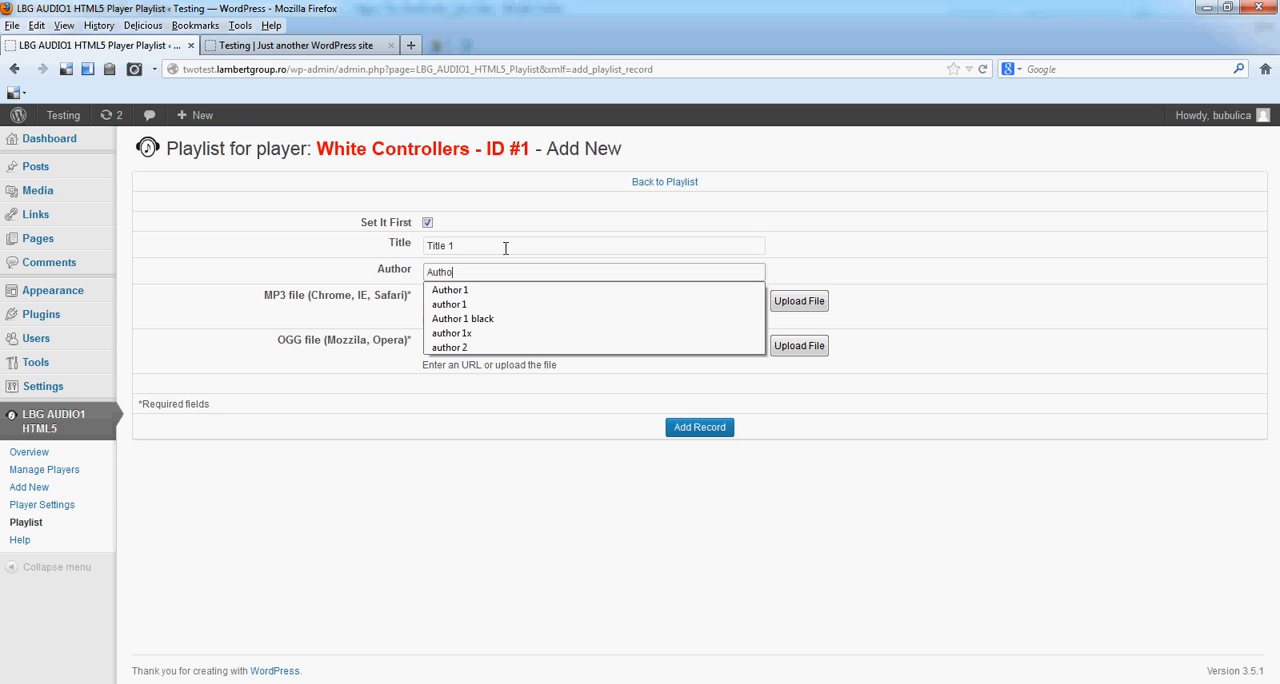
click(449, 290)
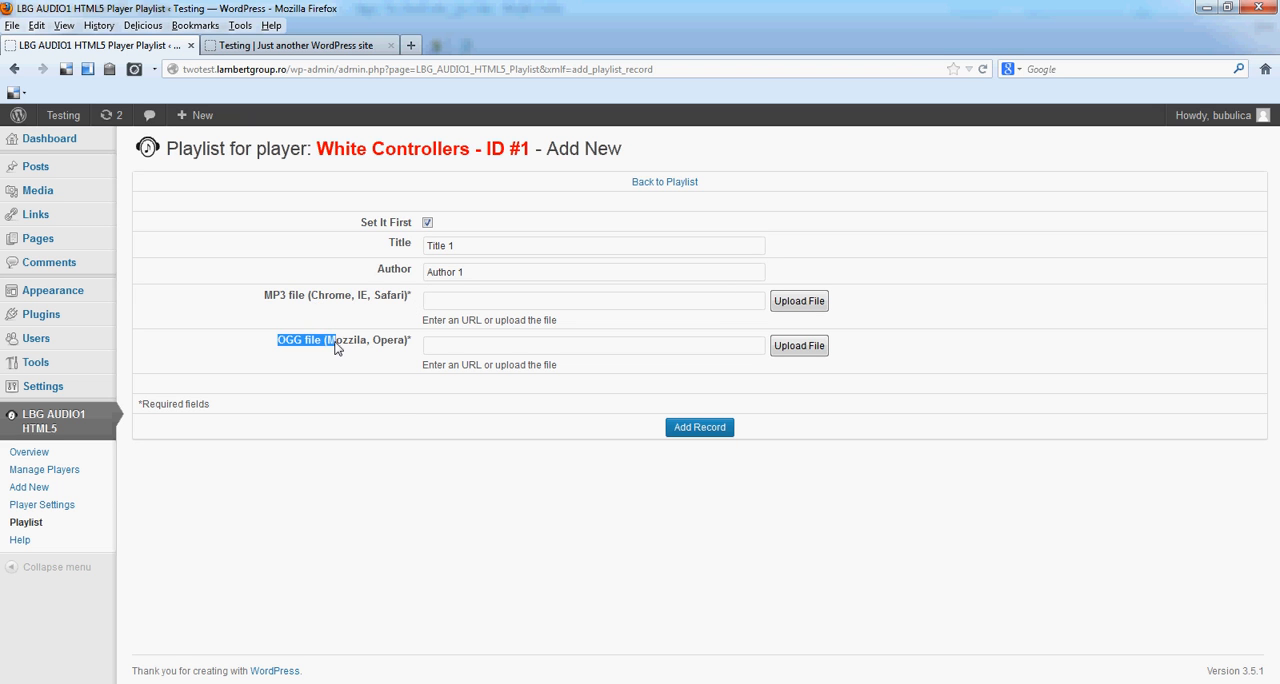
mouse_move(397, 397)
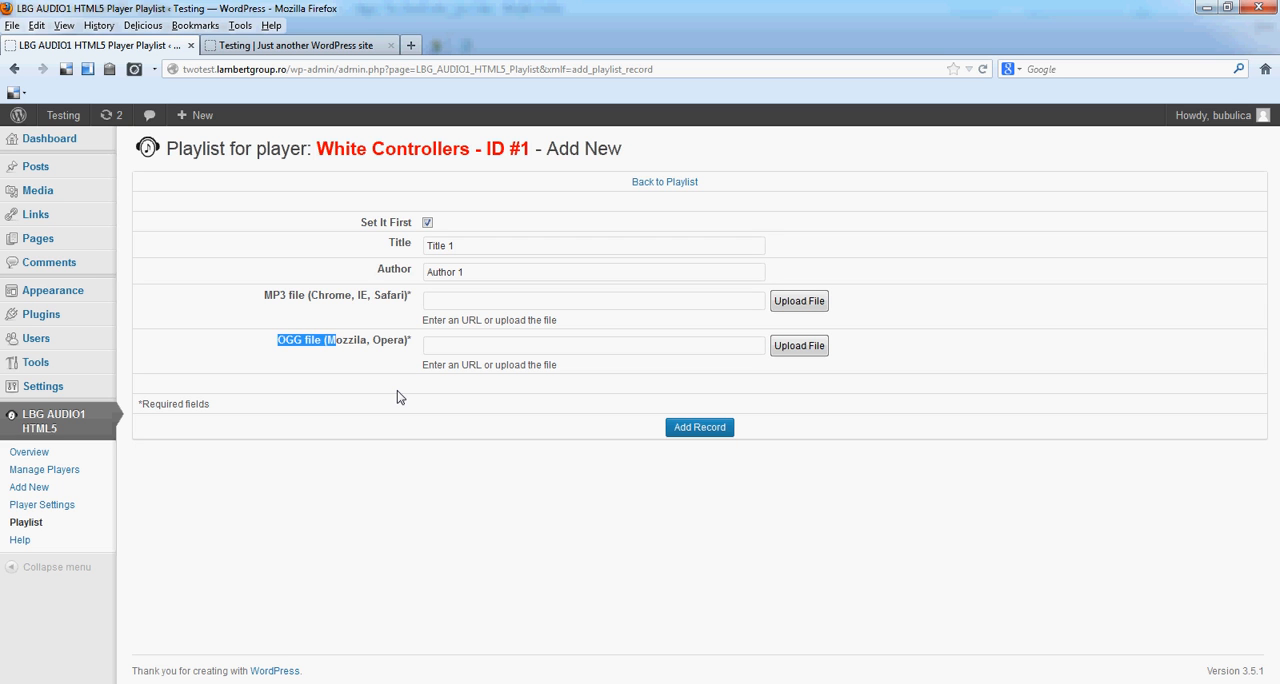
mouse_move(815, 310)
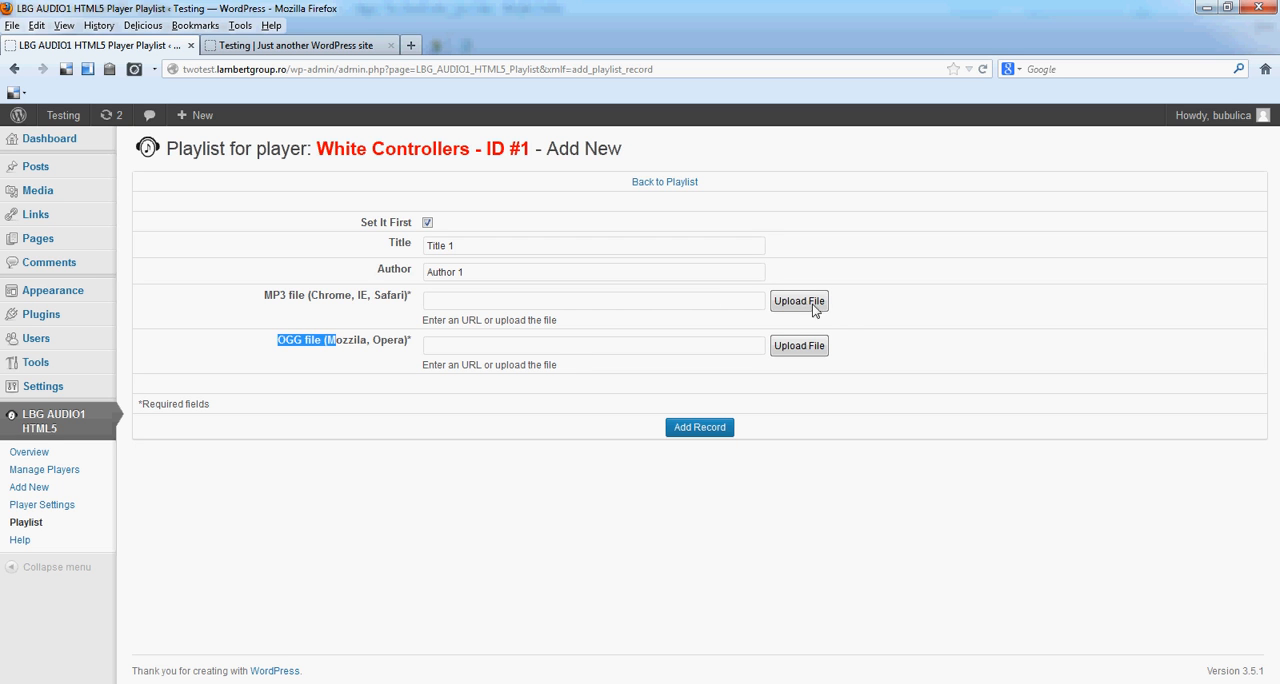
Step: Upload both wm_far_away audio files (MP3 and OGG) and save all changes
click(799, 301)
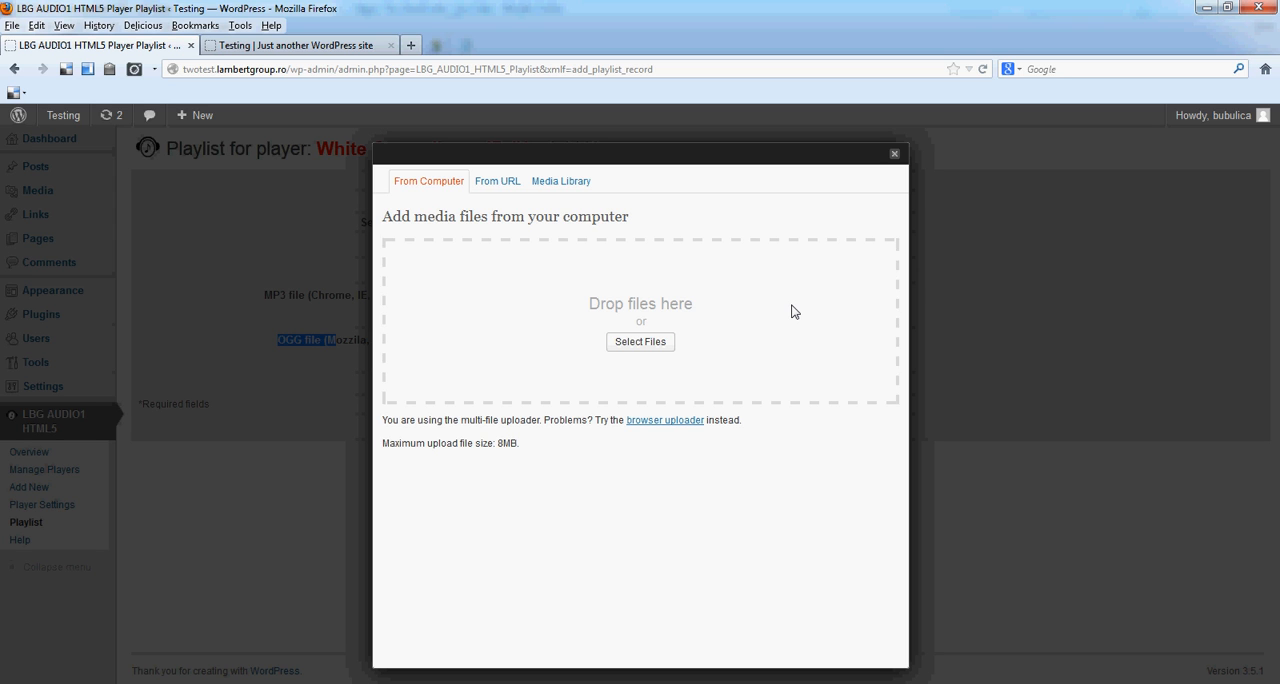
mouse_move(369, 463)
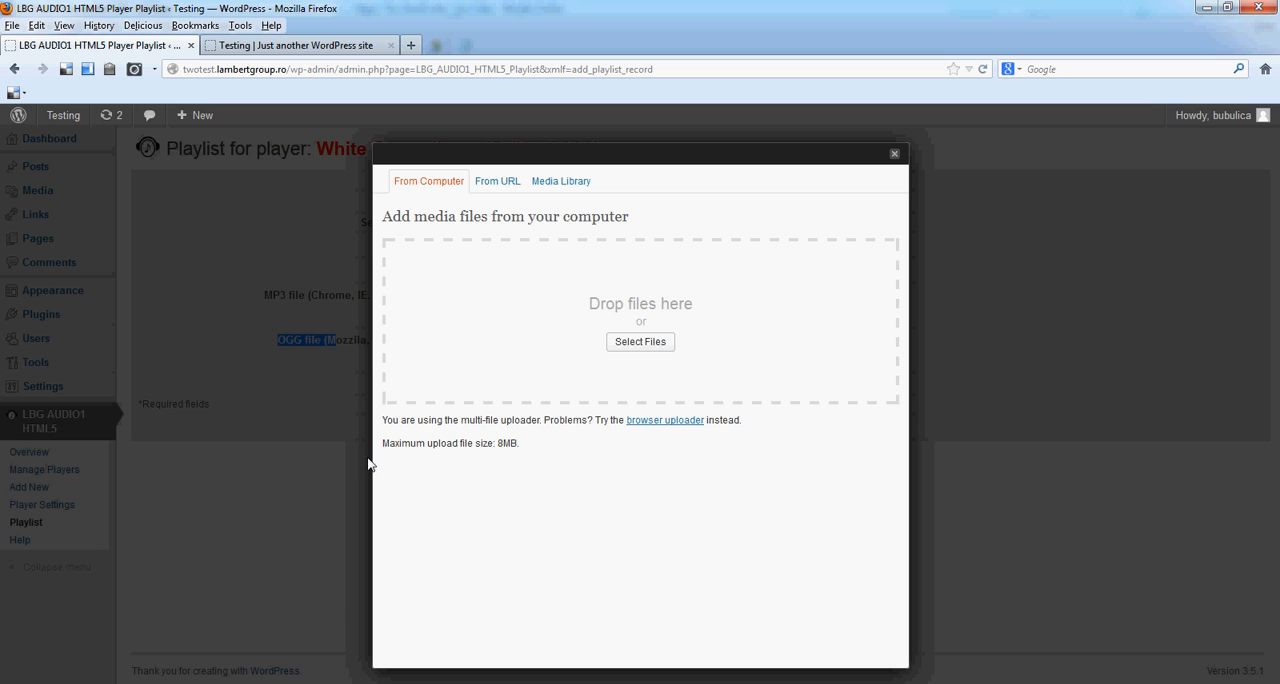
mouse_move(371, 460)
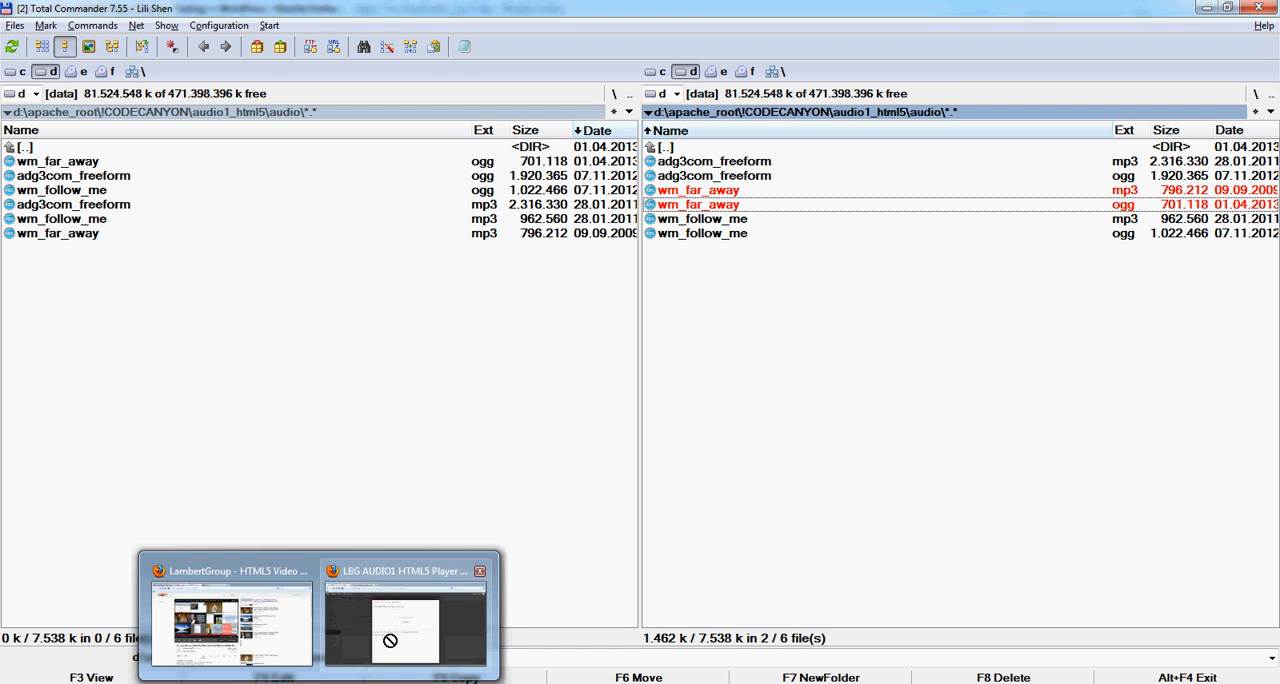
click(404, 620)
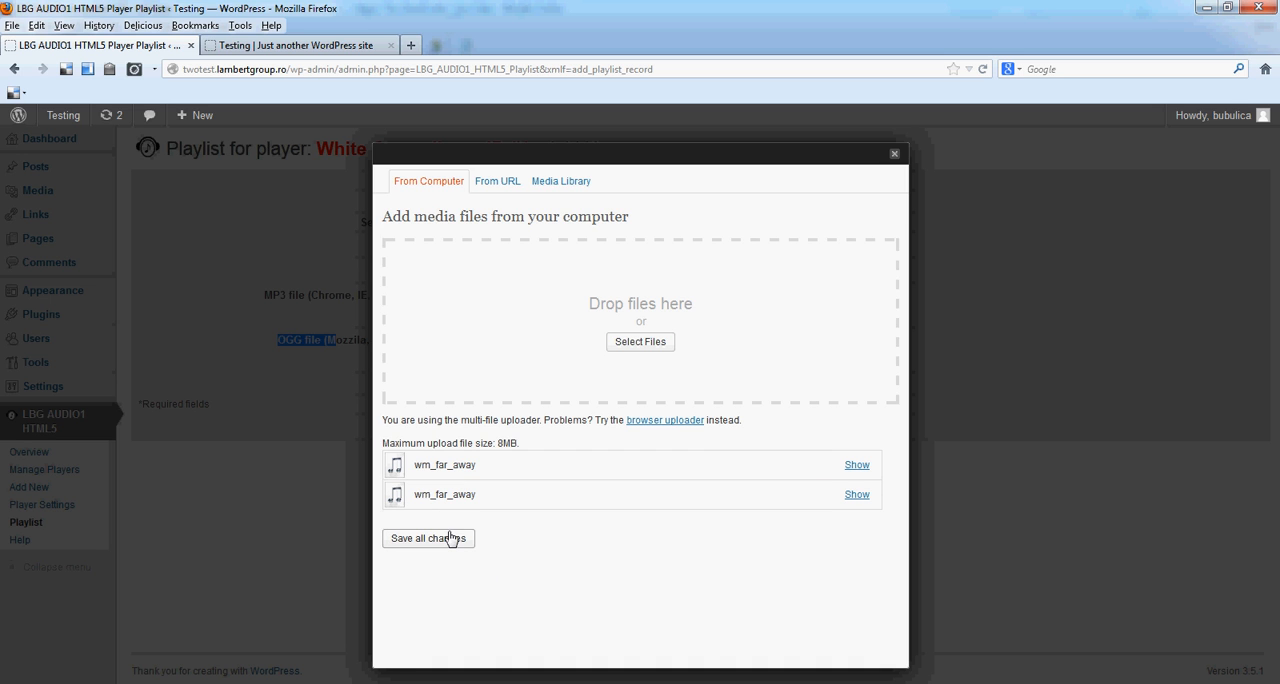
click(428, 538)
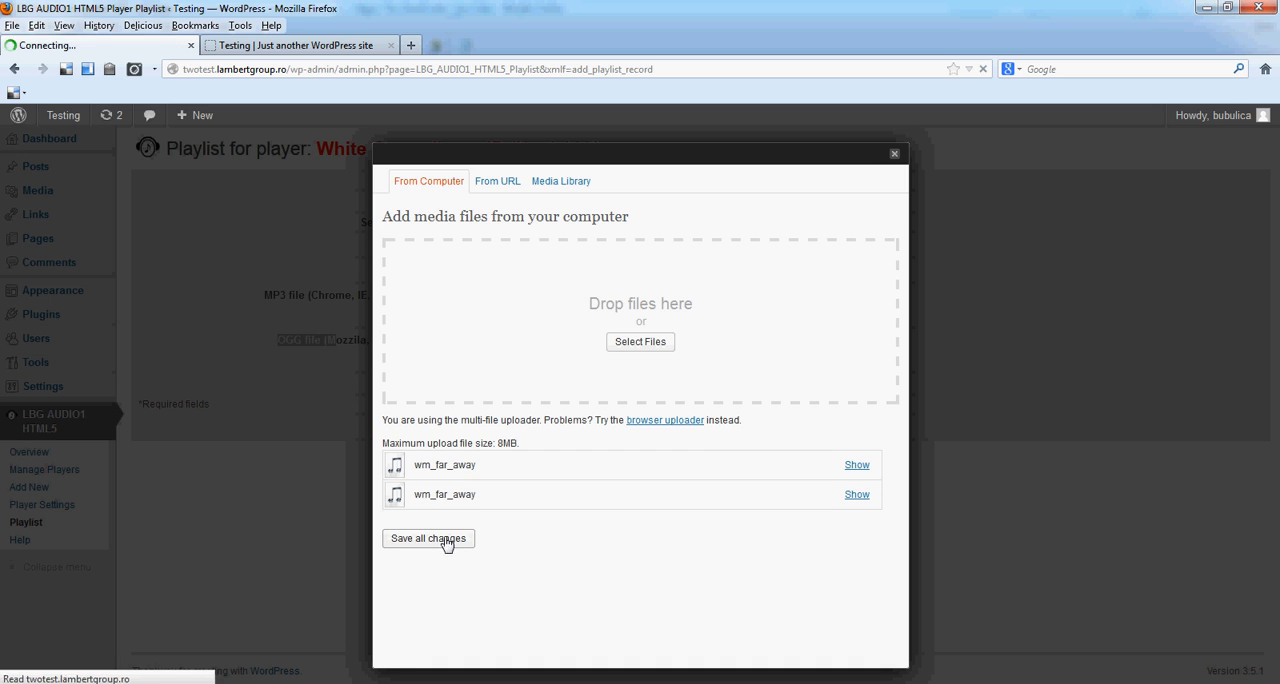
click(428, 538)
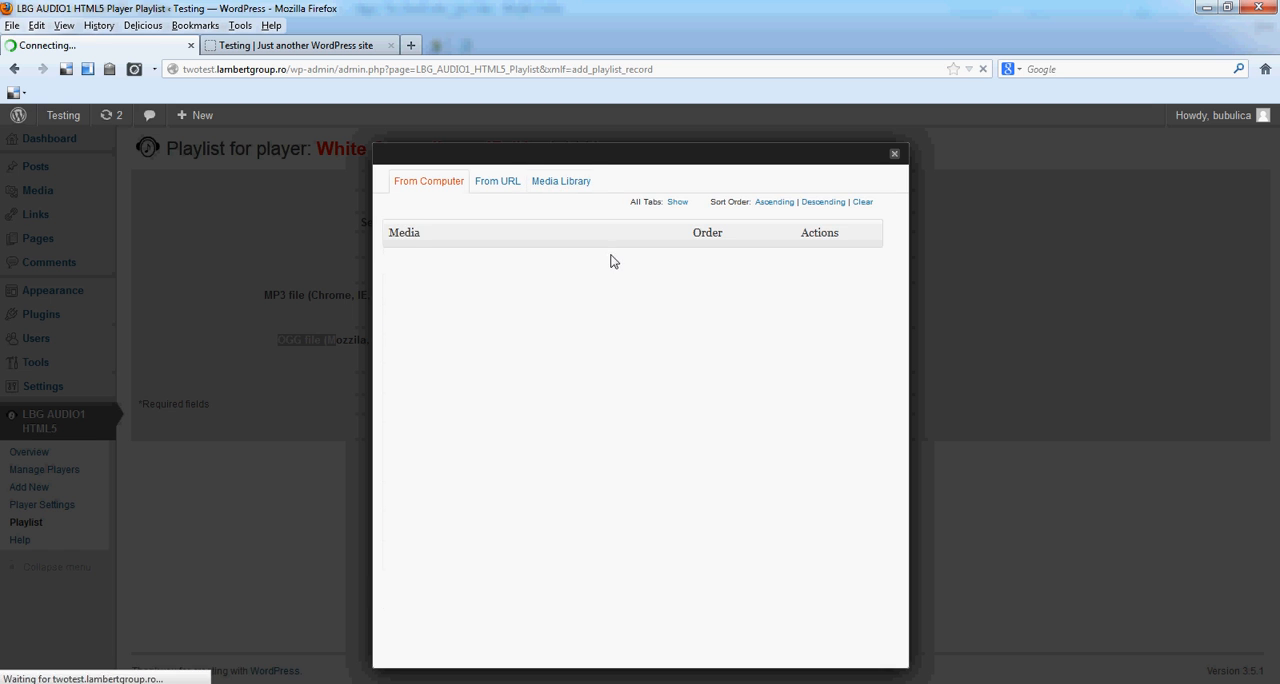
click(561, 181)
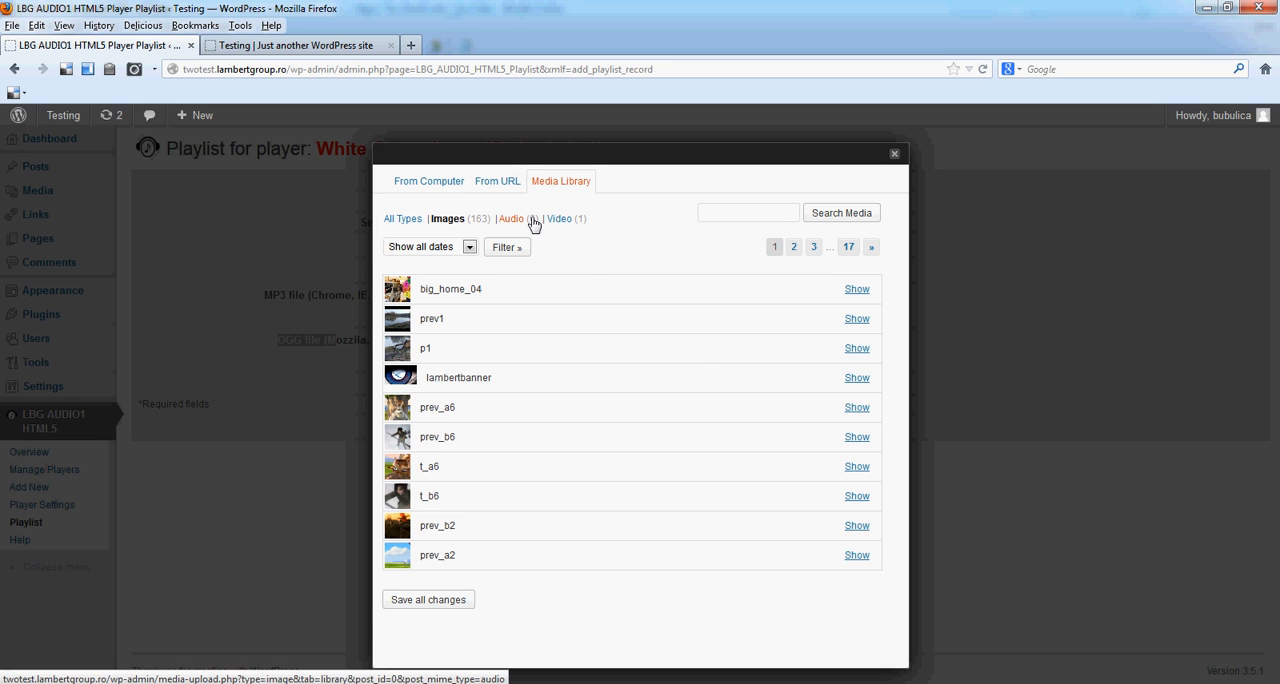
Step: Insert the wm_far_away.mp3 link from the audio-filtered media library as the MP3 source
click(511, 218)
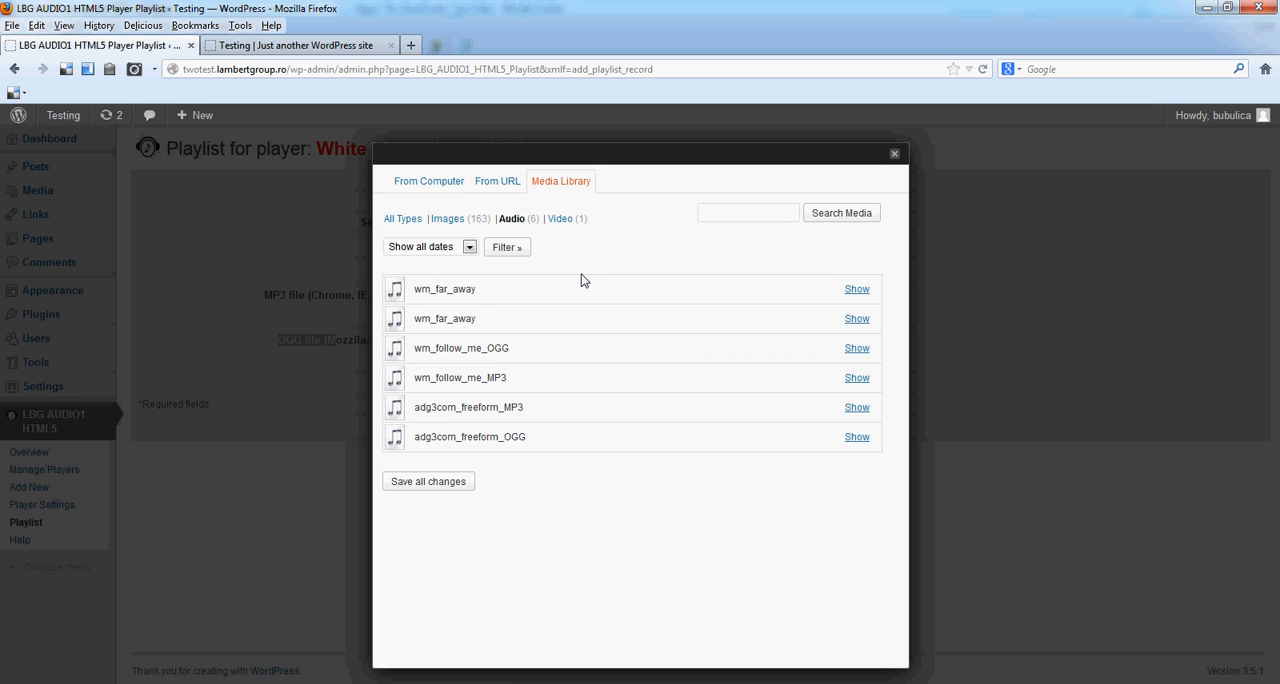
mouse_move(477, 276)
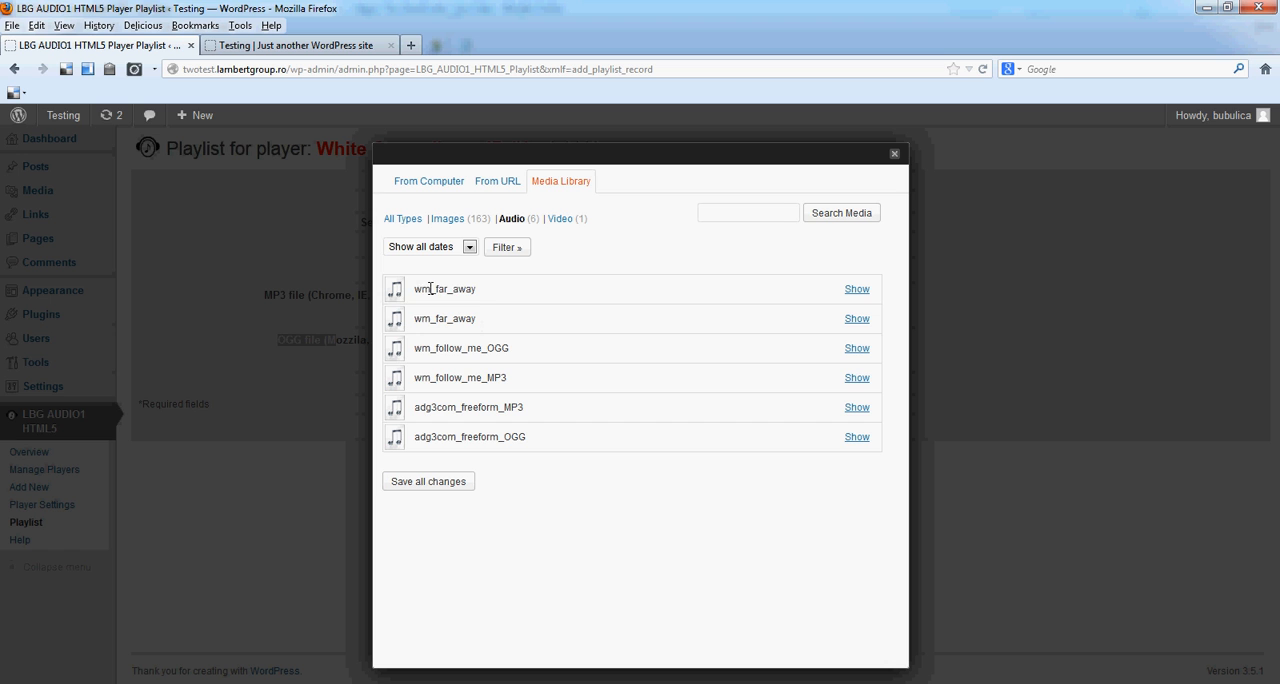
double_click(444, 289)
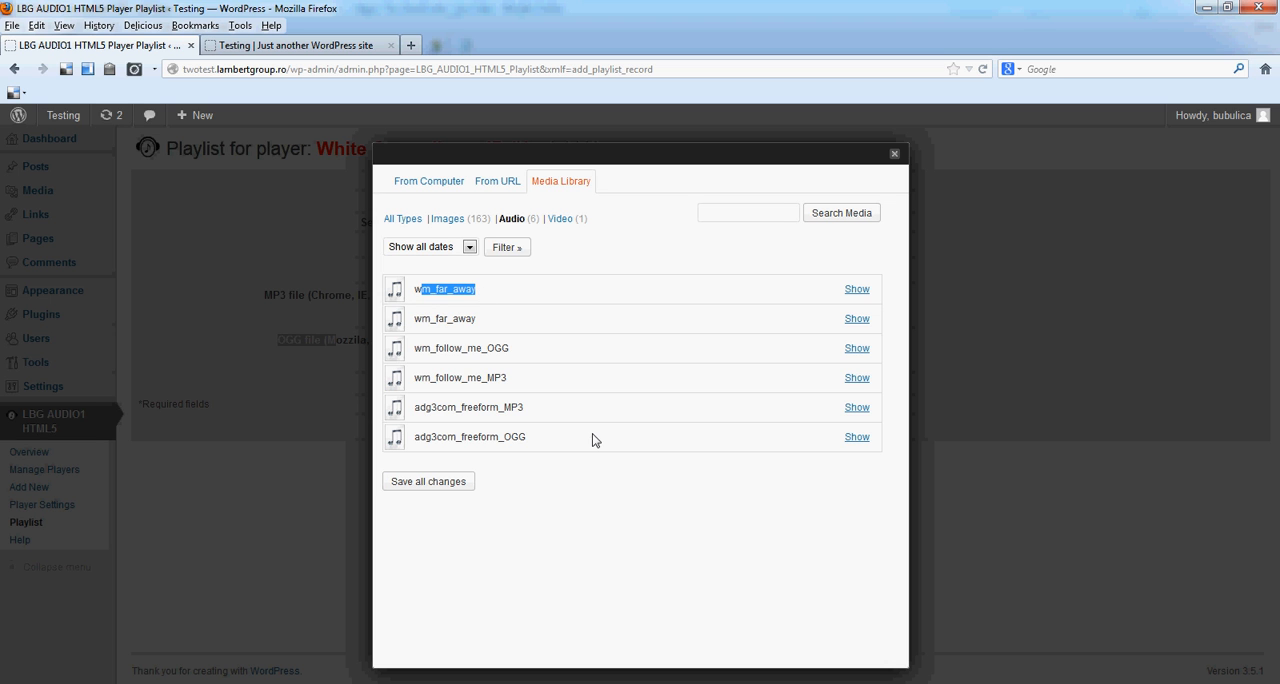
click(856, 289)
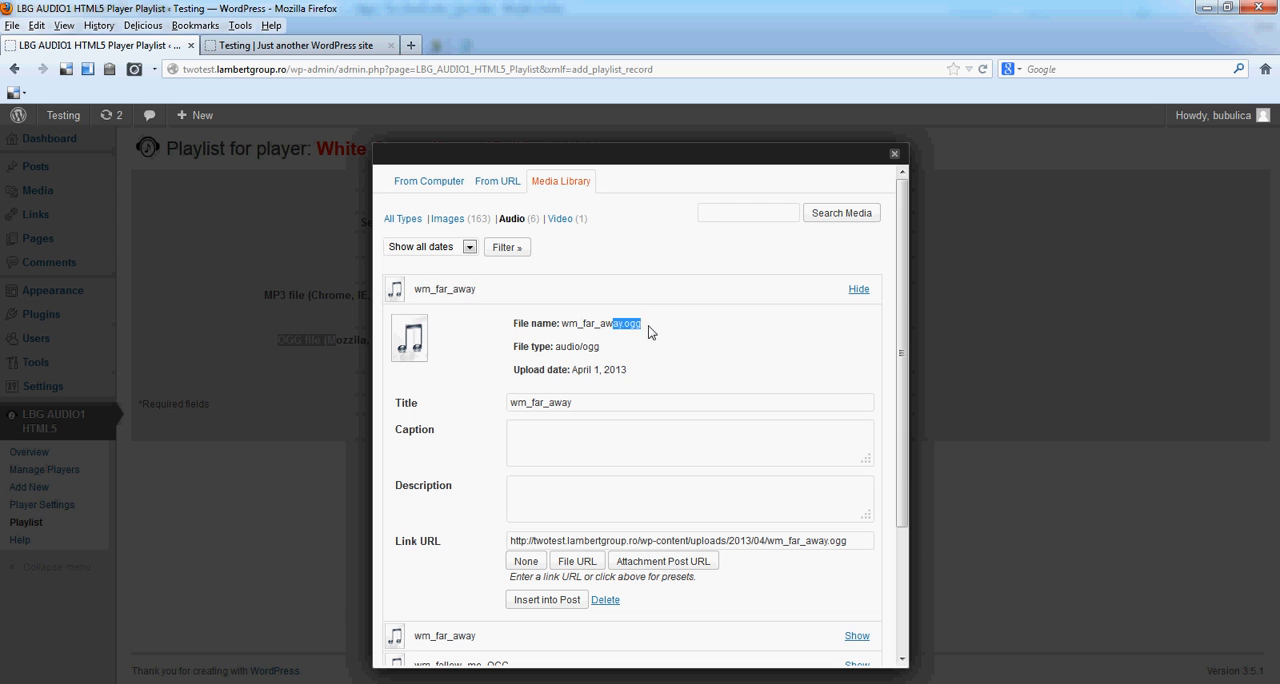
scroll(down, 3)
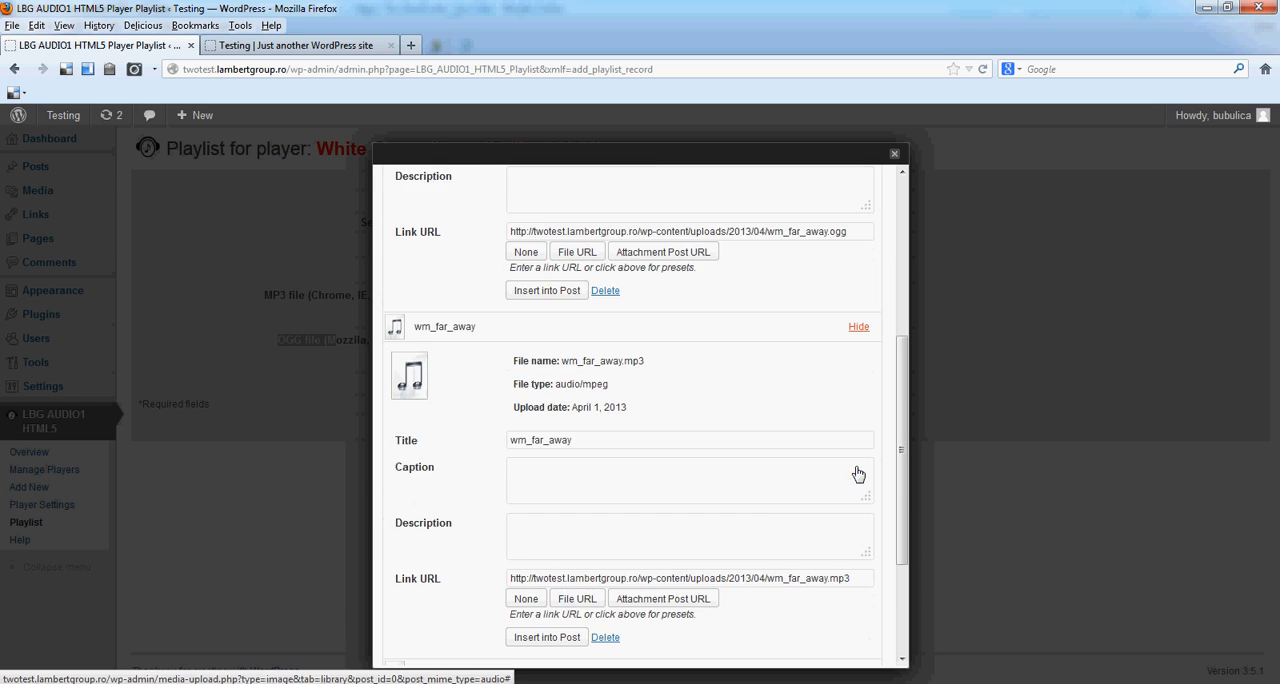
scroll(down, 3)
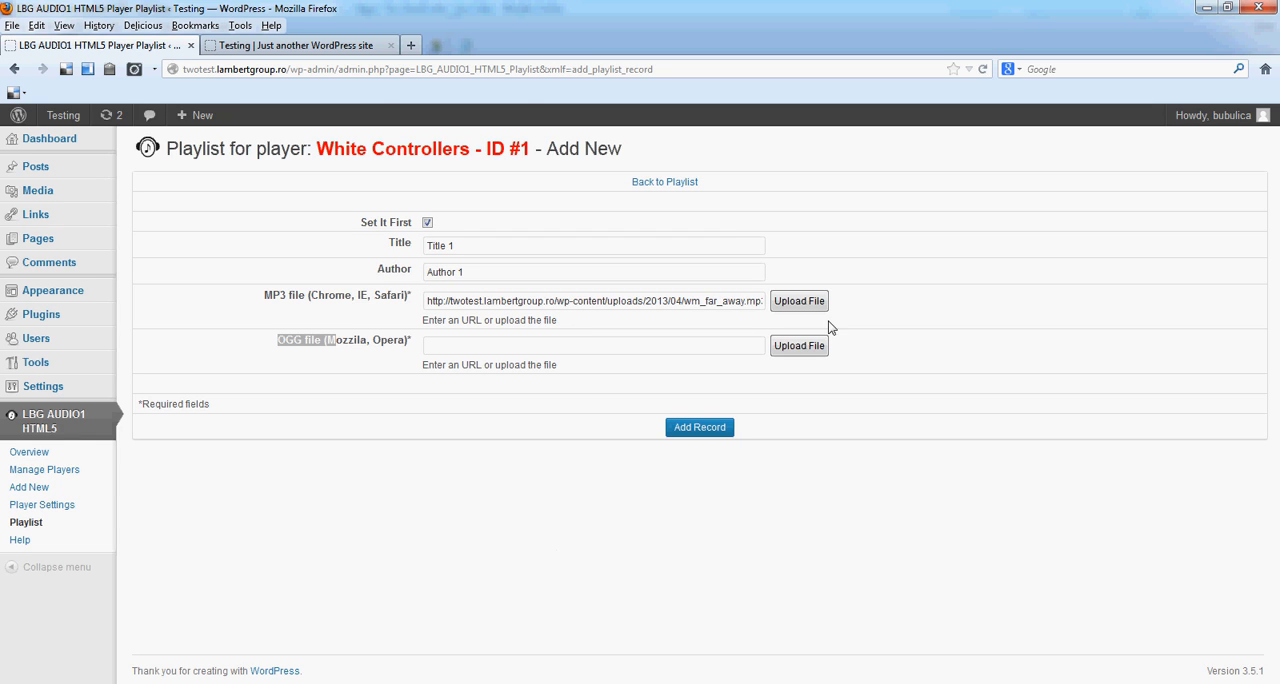
click(798, 345)
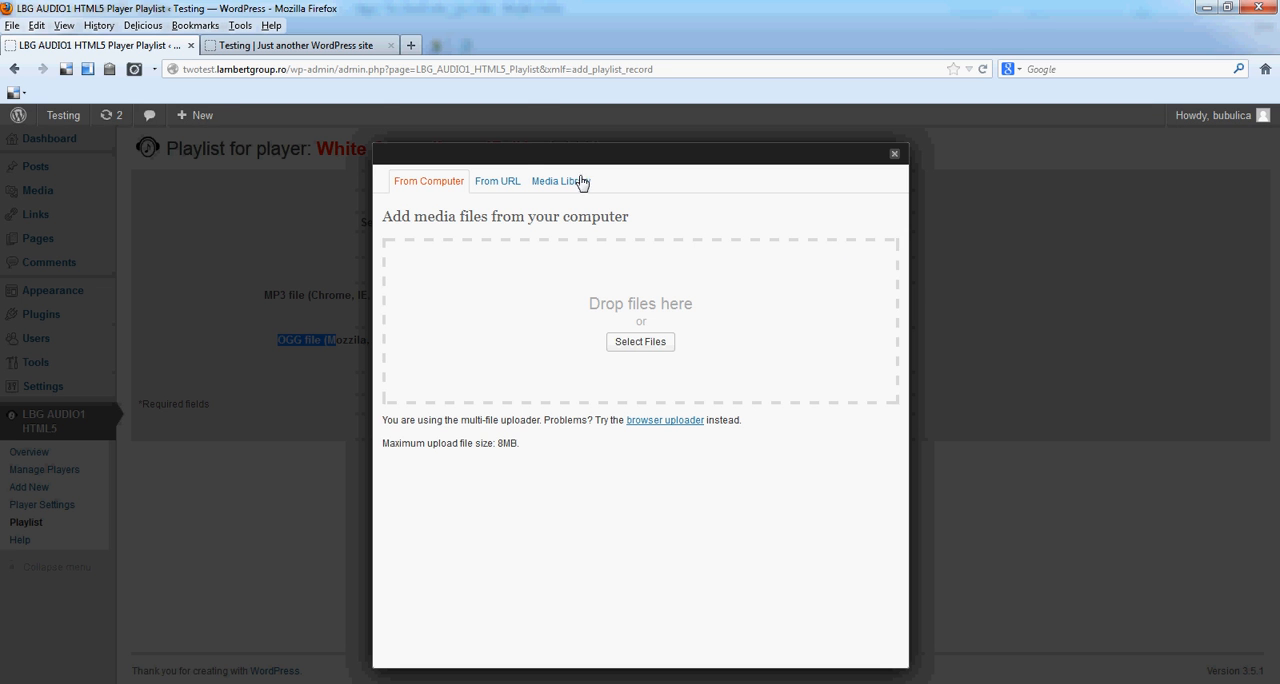
Step: Insert the wm_far_away.ogg link as the OGG source and add the Title 1 record
click(561, 181)
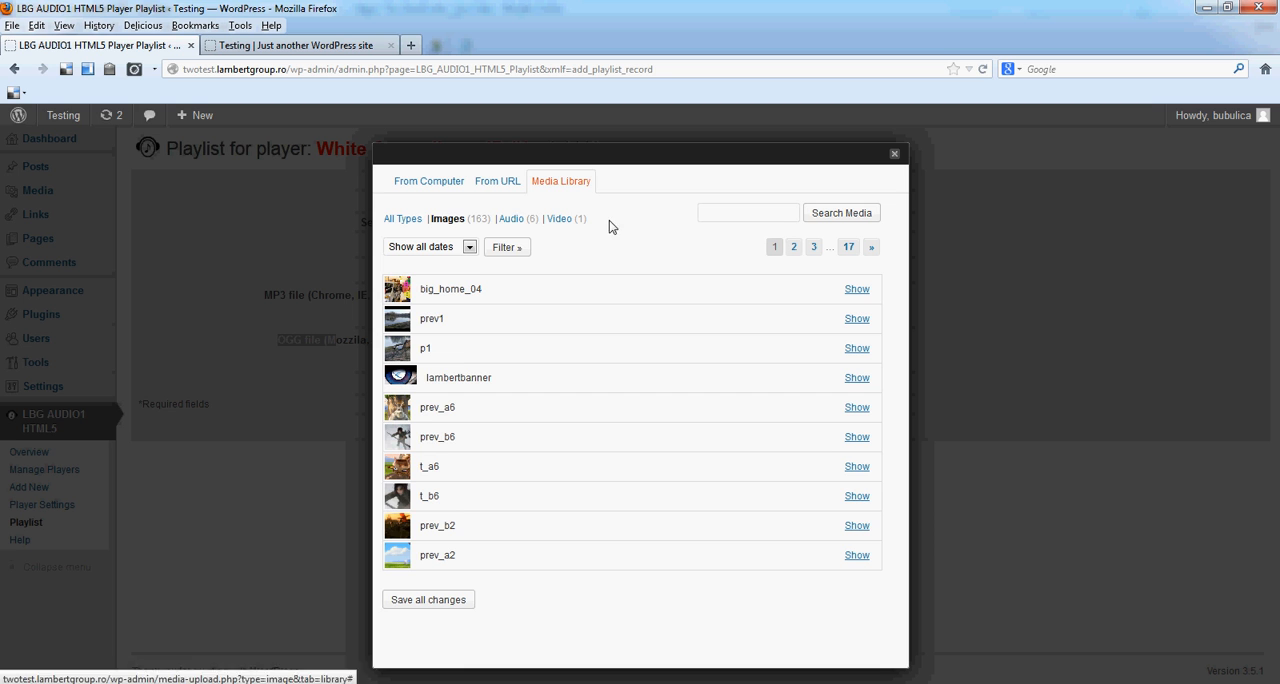
click(510, 218)
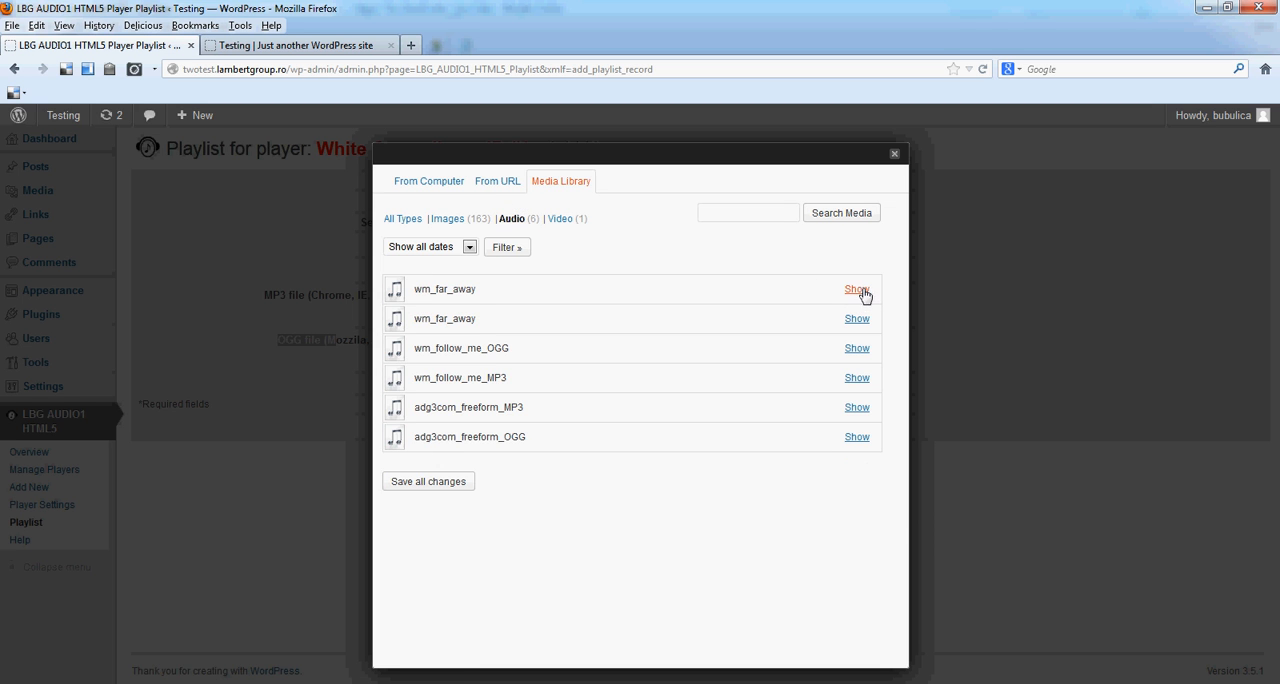
click(856, 289)
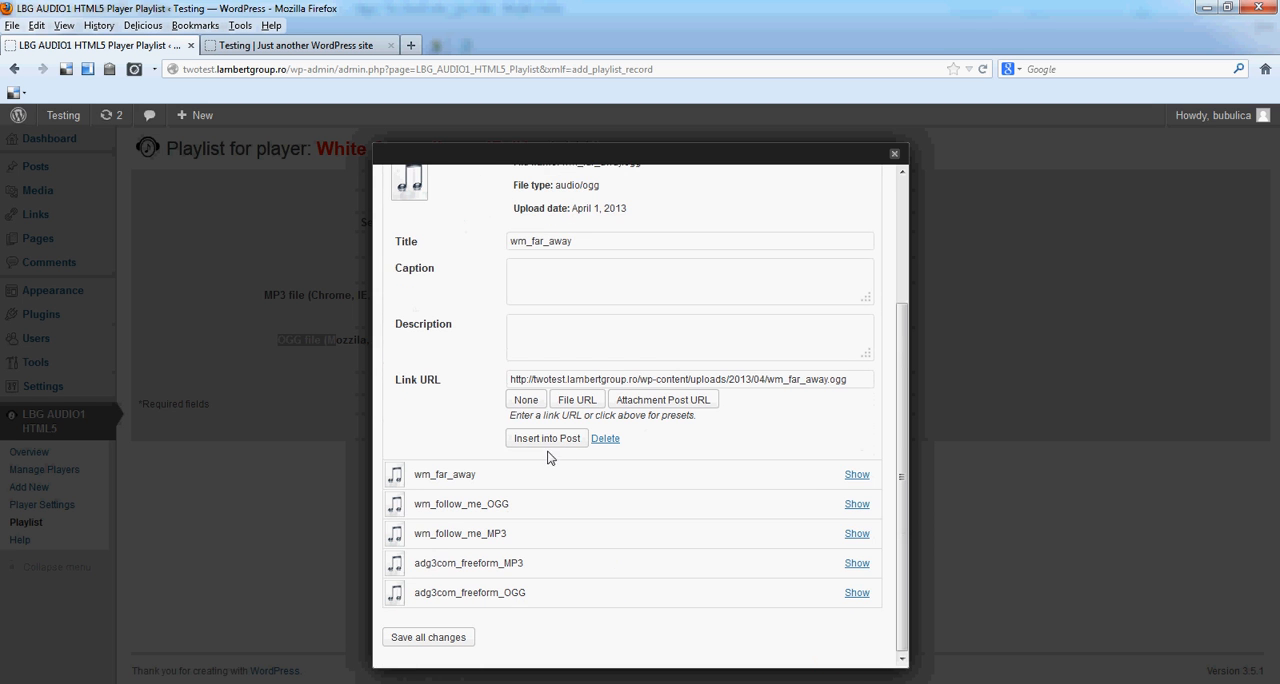
click(546, 438)
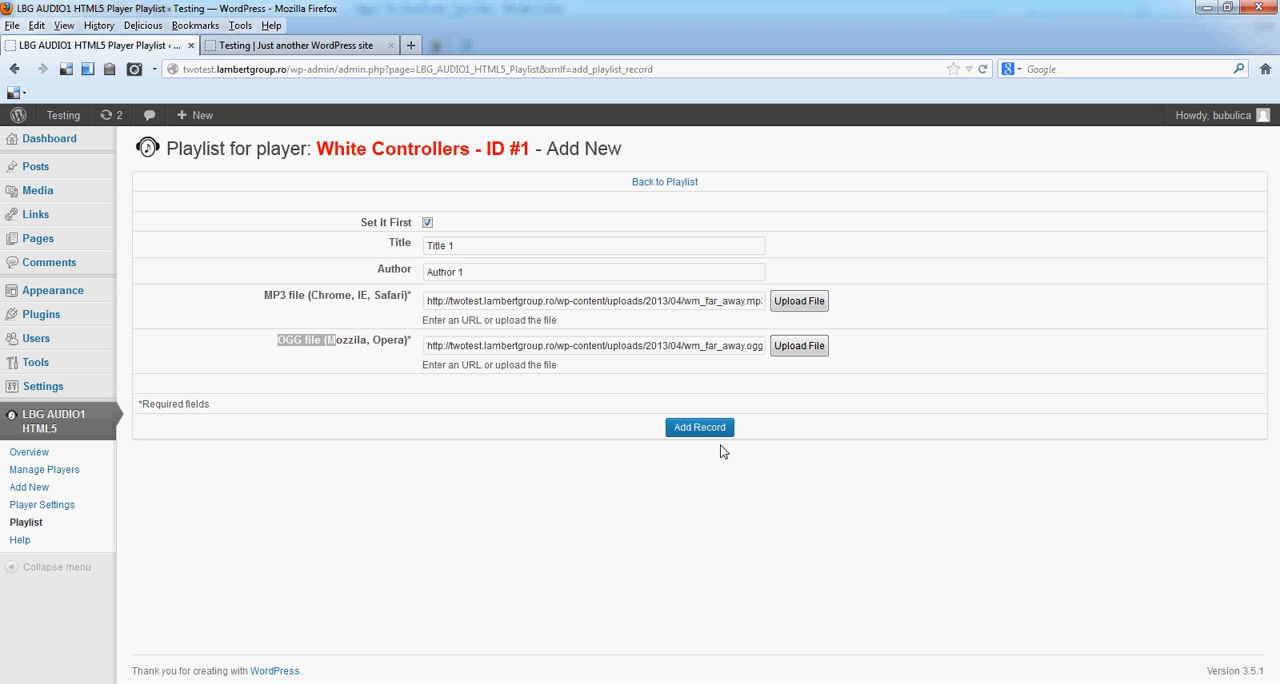
click(699, 427)
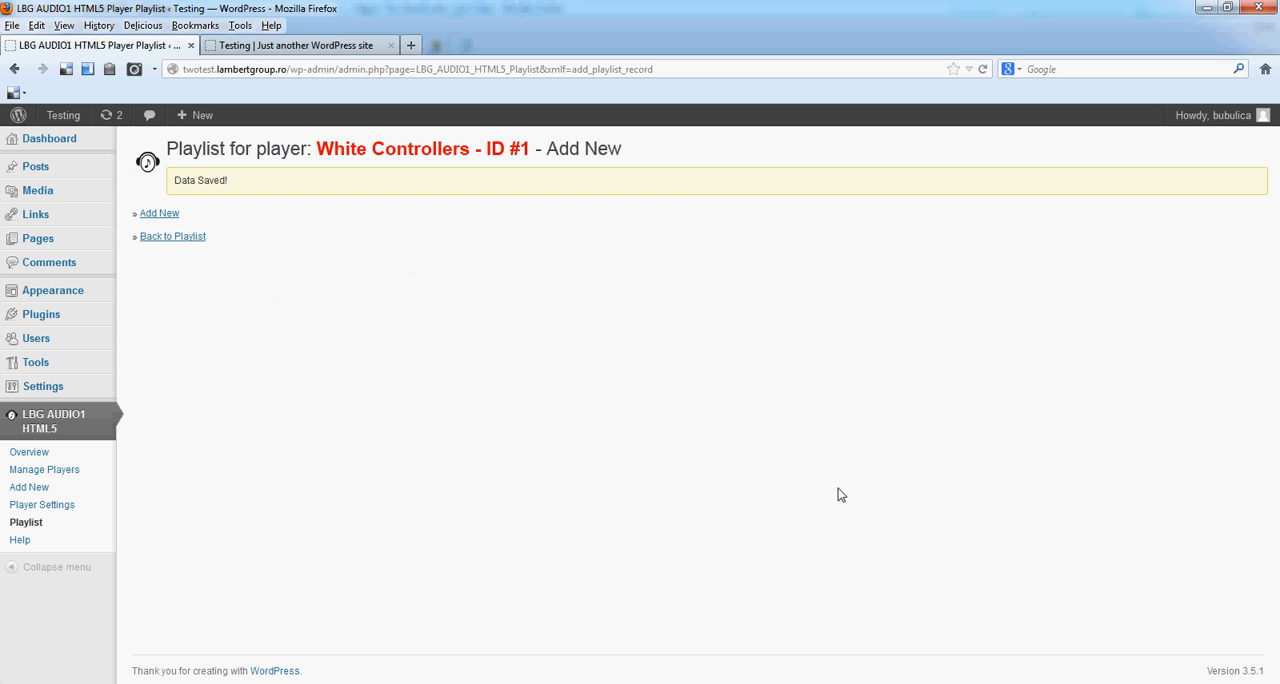
mouse_move(172, 236)
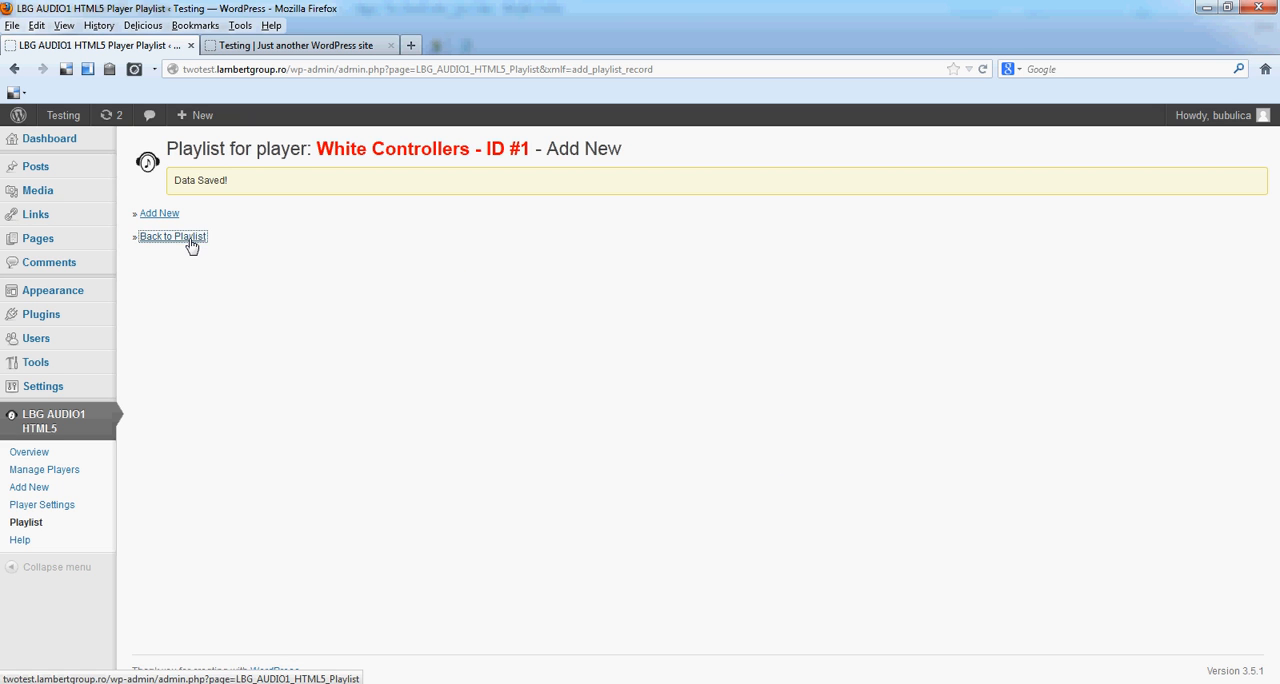
Step: Go back to the playlist and expand the #1 Title 1 record
click(172, 236)
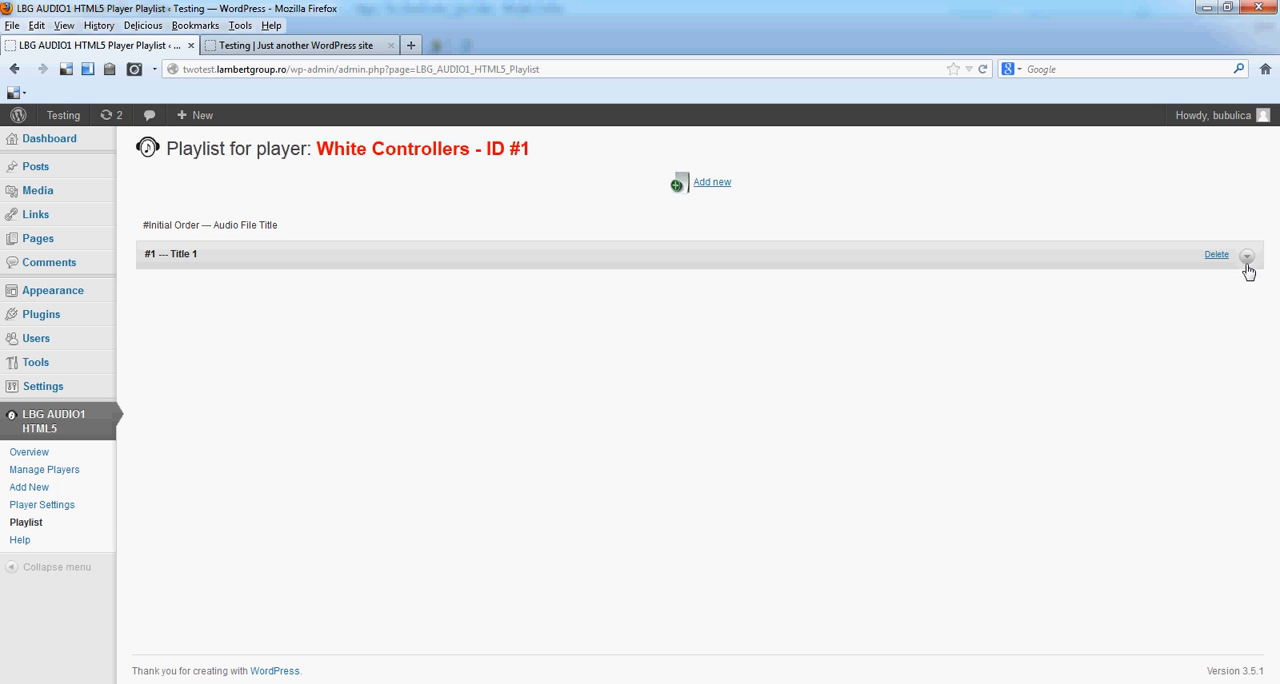
click(1247, 256)
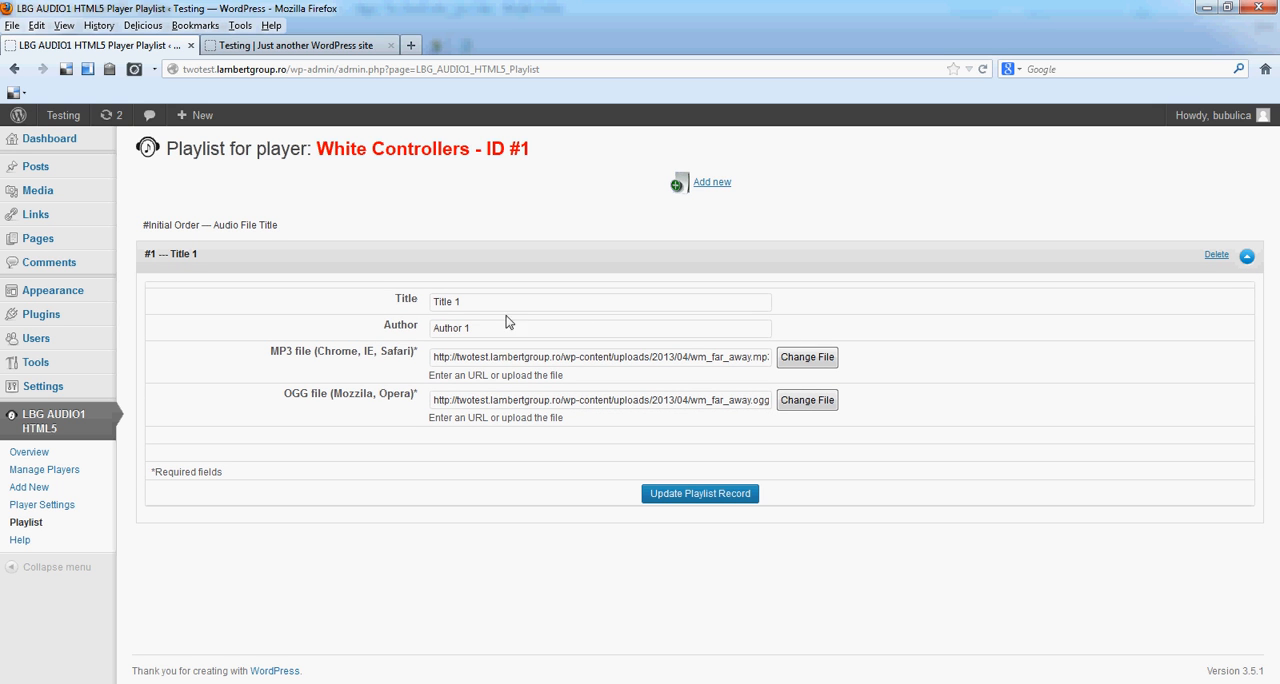
mouse_move(435, 348)
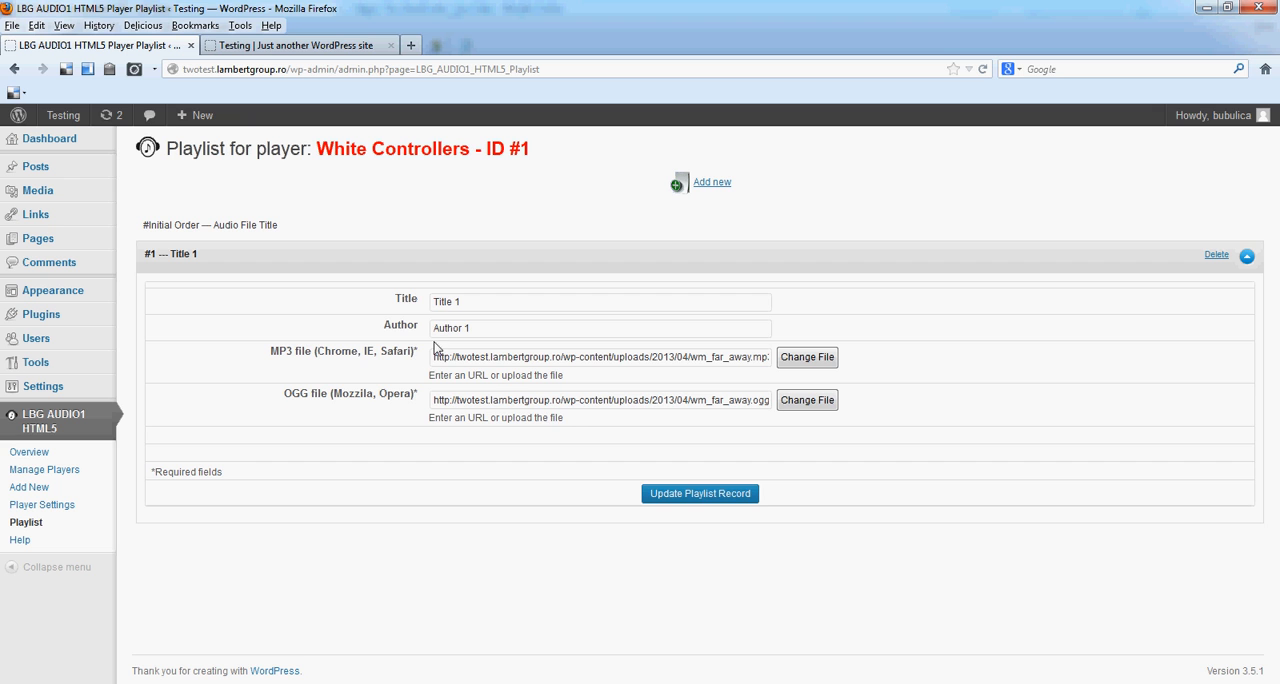
mouse_move(107, 468)
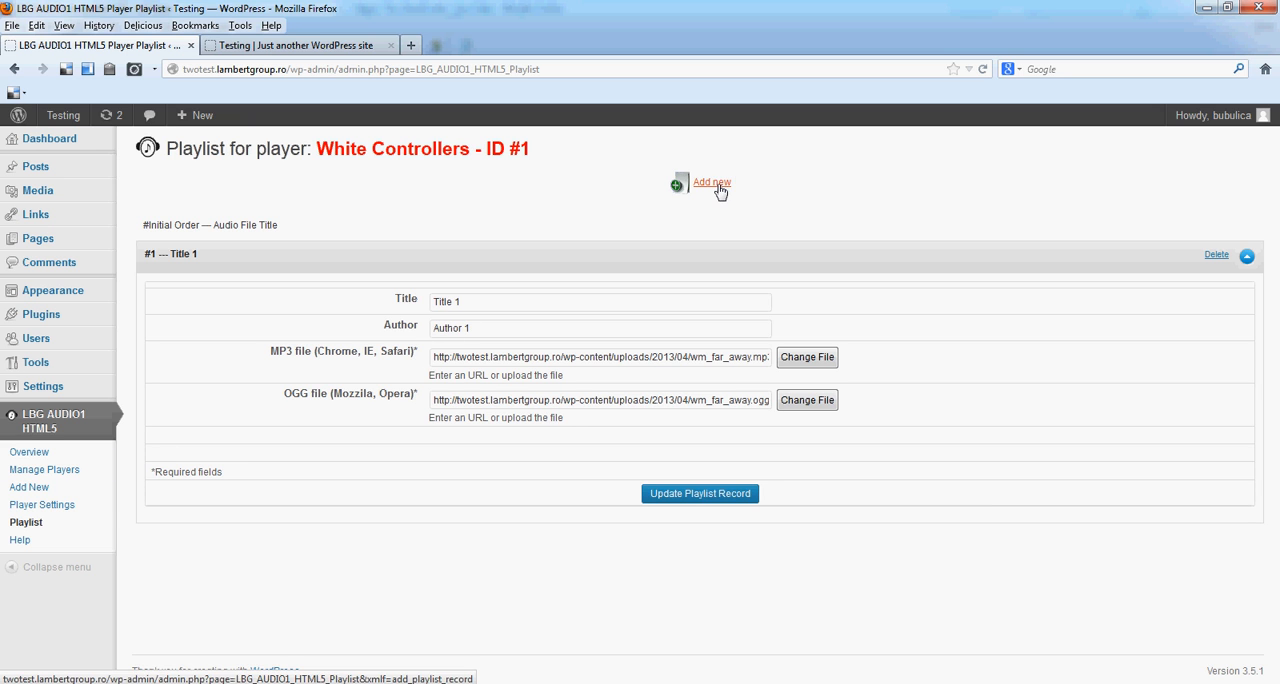
Step: Start another record with title 'title 2' and author 'author 2'
click(711, 182)
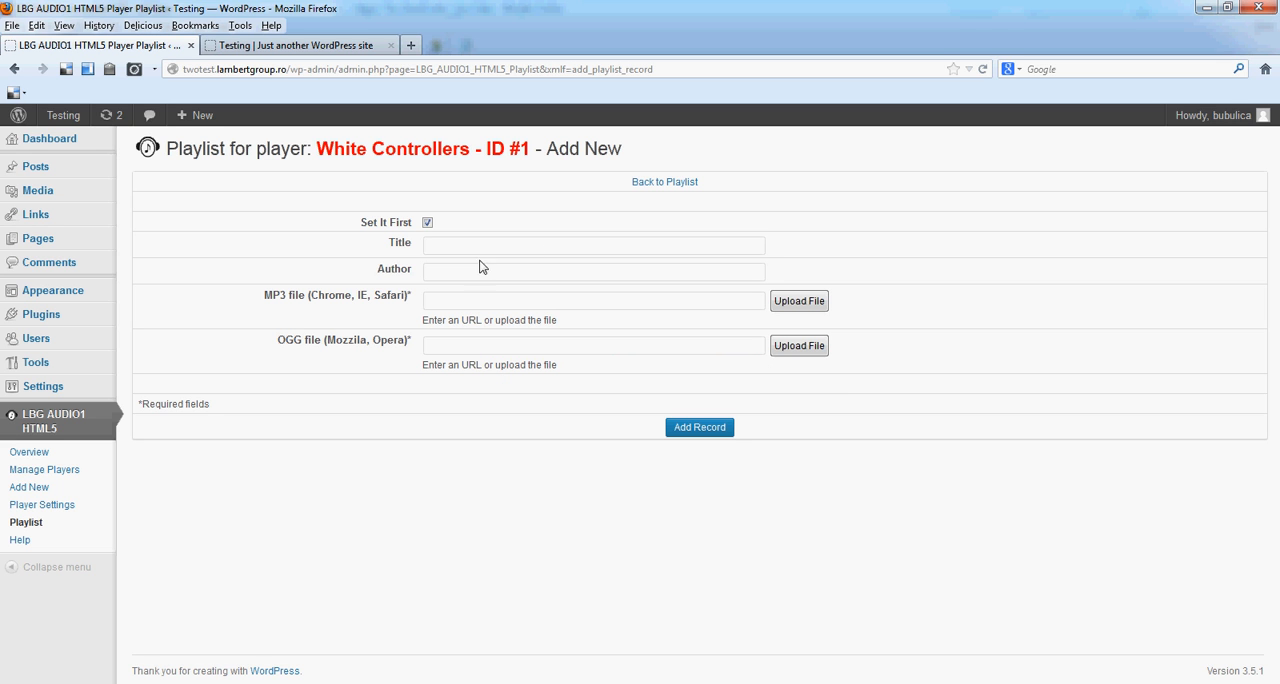
text(Ti)
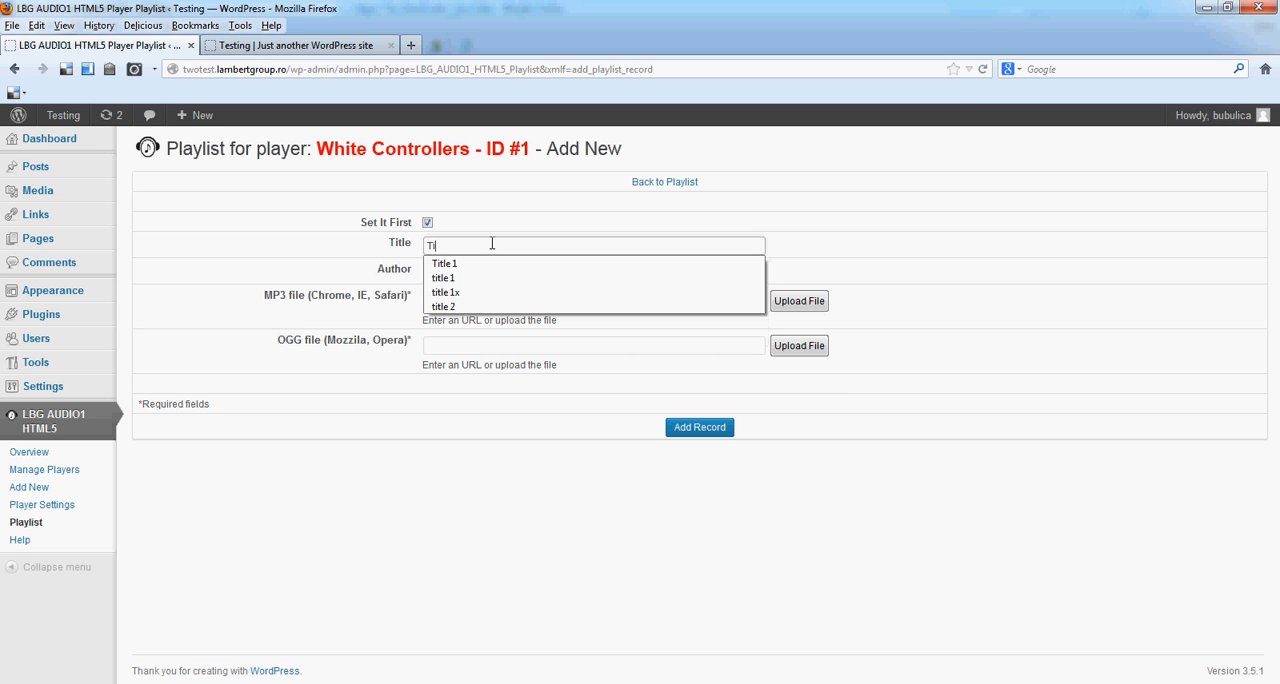
click(442, 306)
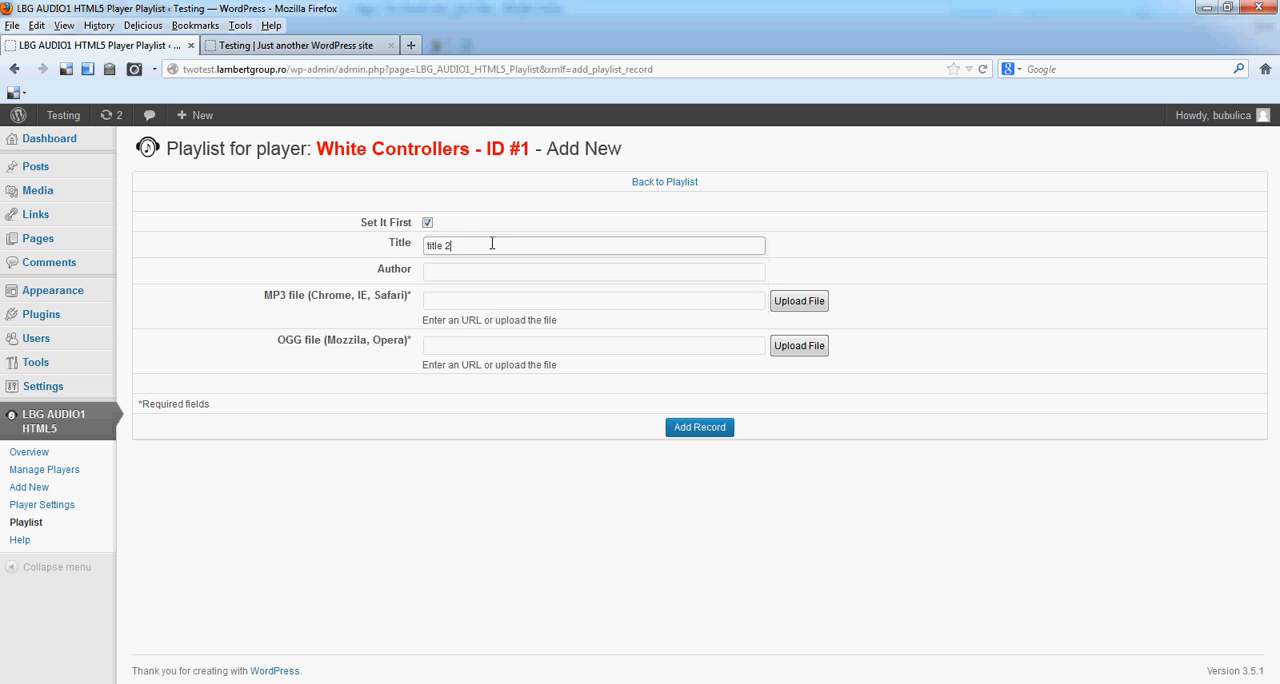
text(Au)
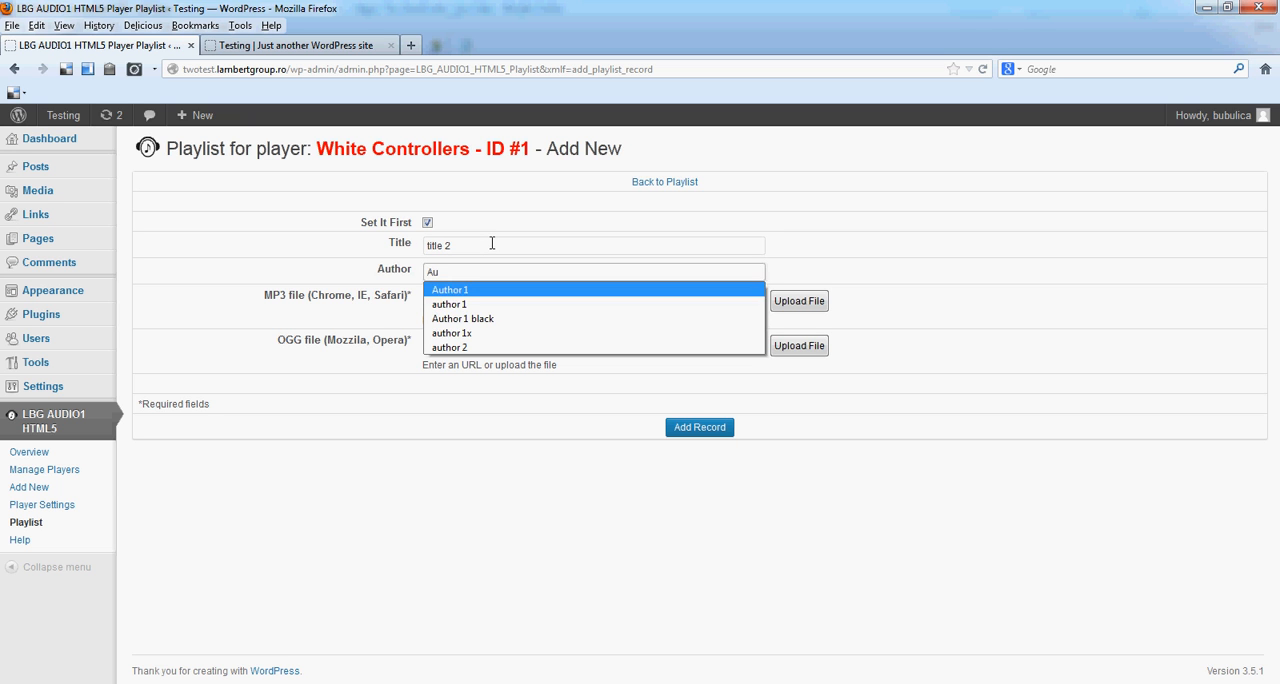
click(449, 347)
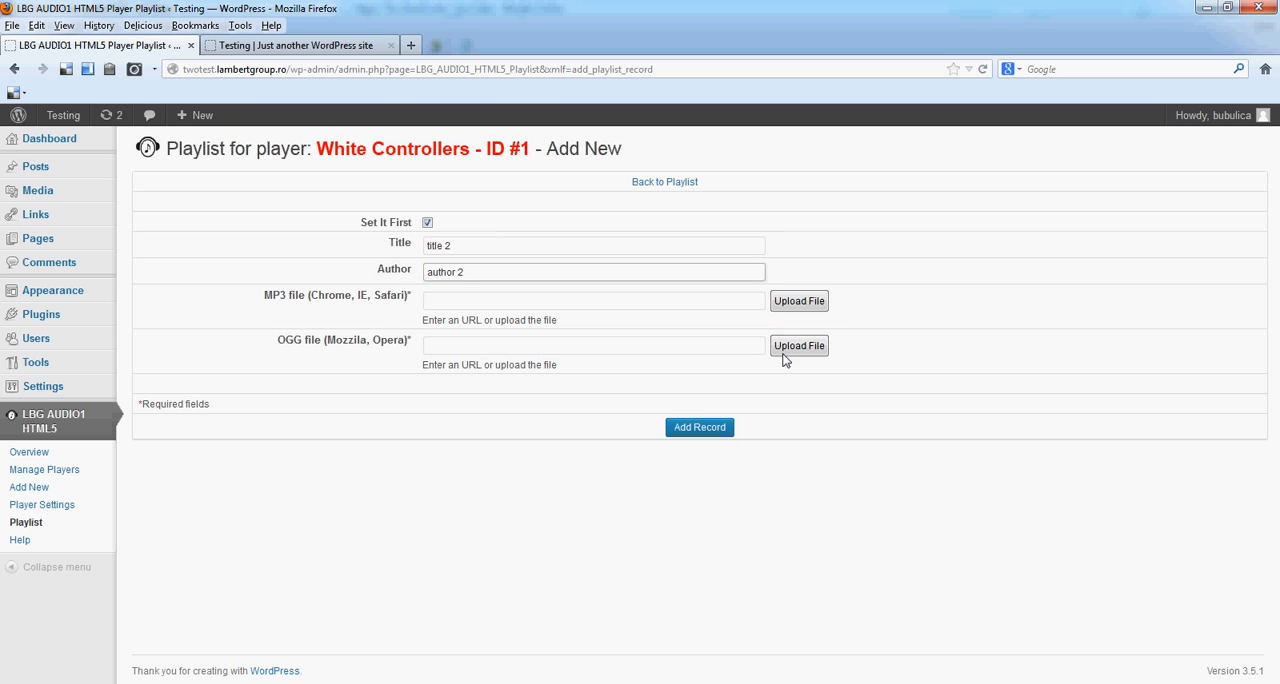
Step: Set the MP3 source to adg3com_freeform_MP3 from the audio media library
click(799, 345)
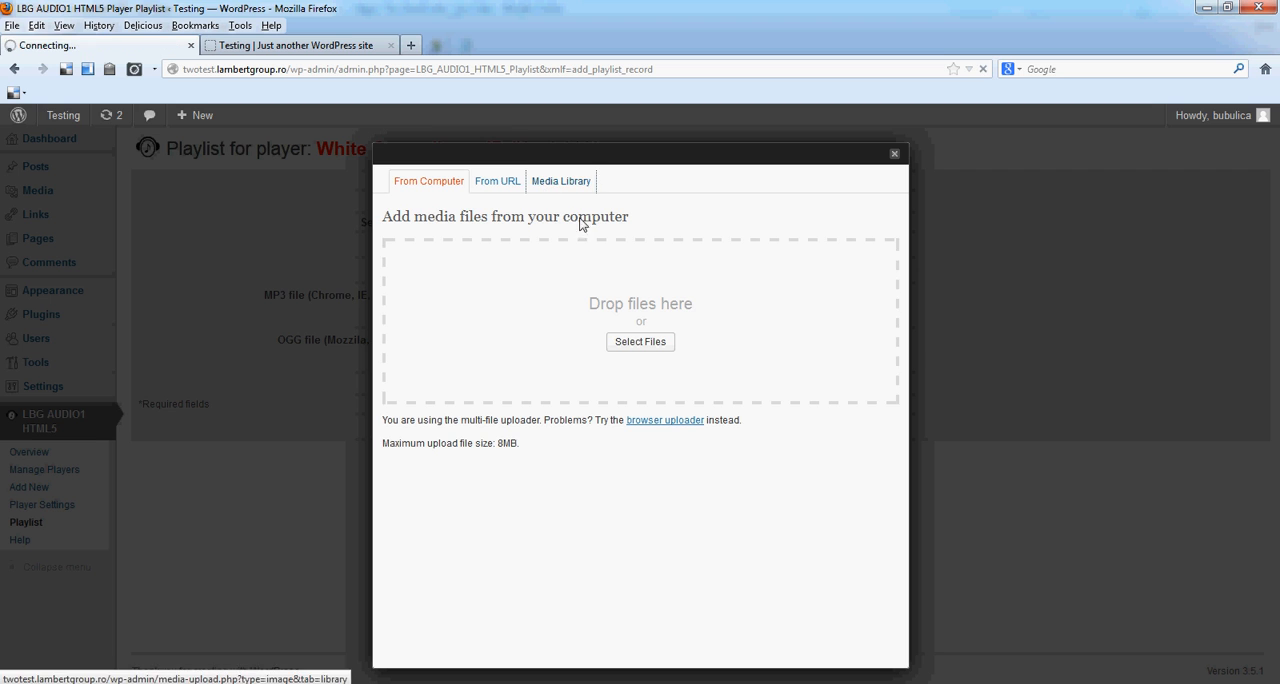
click(561, 181)
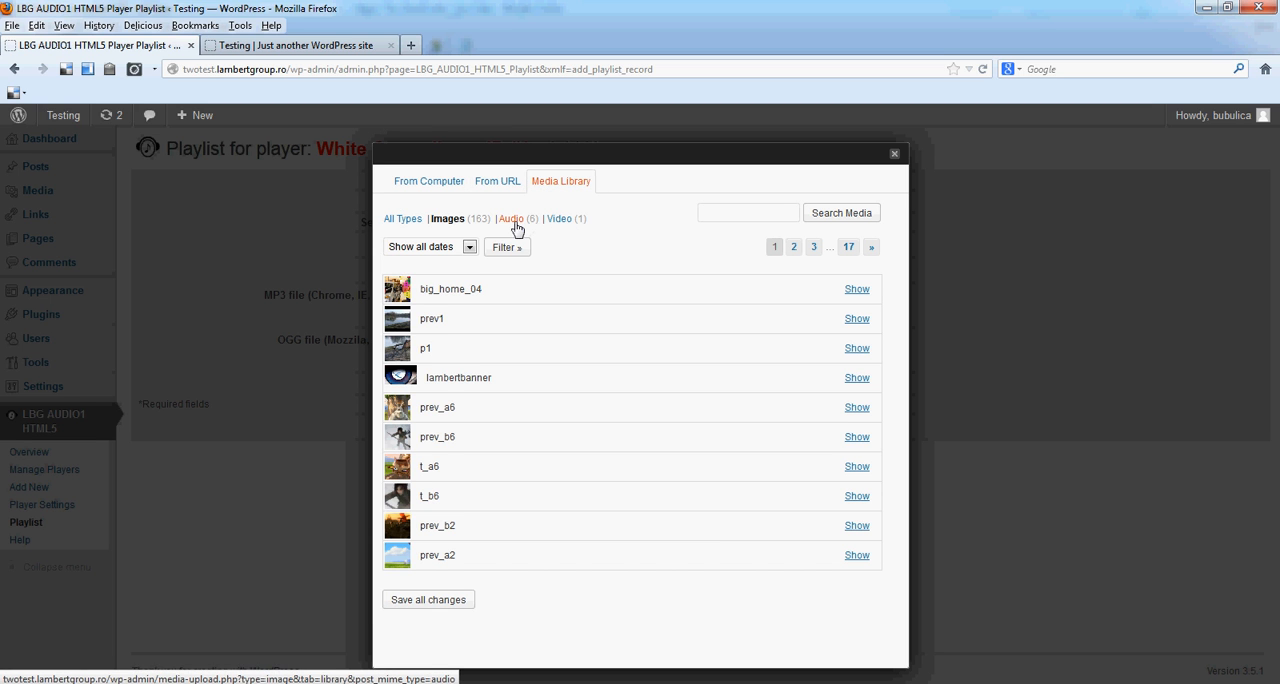
click(511, 218)
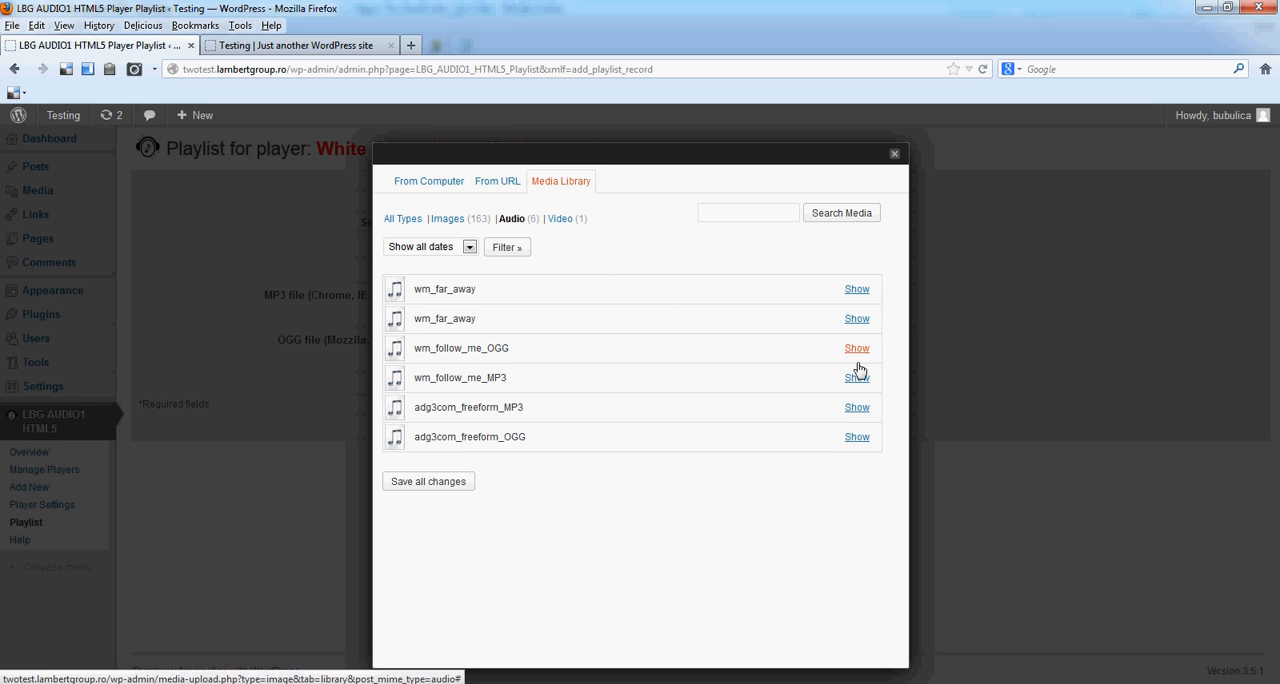
mouse_move(856, 408)
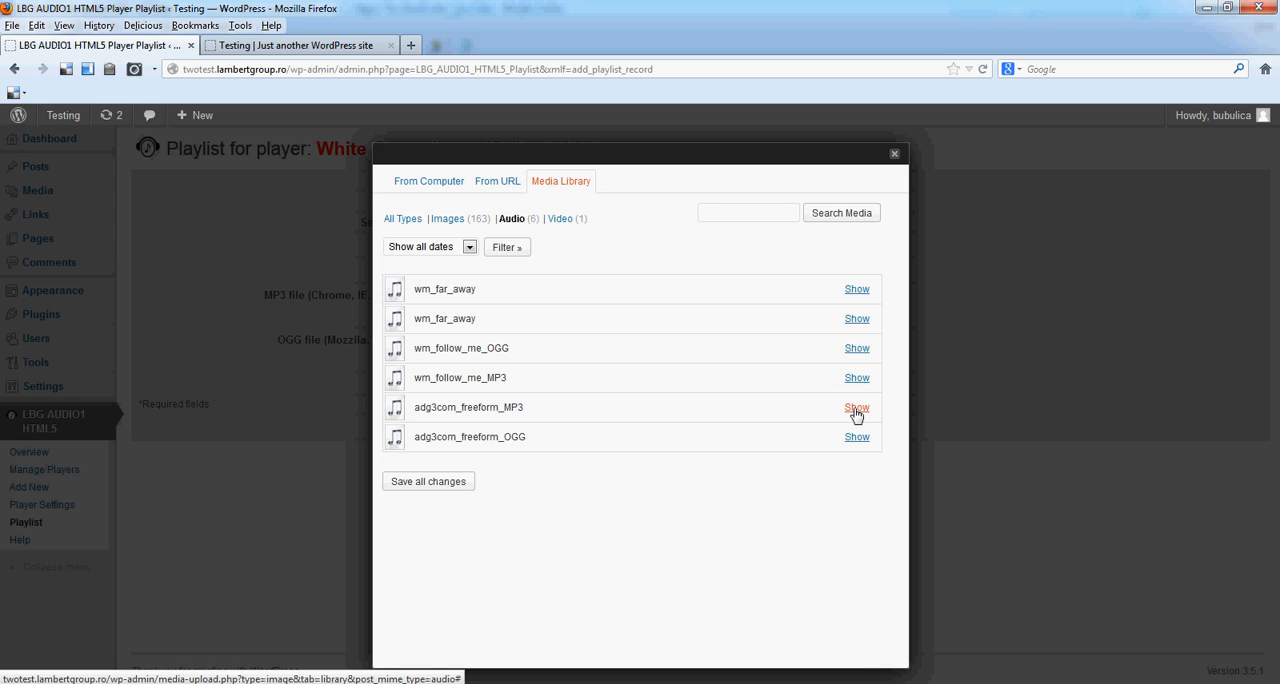
click(857, 407)
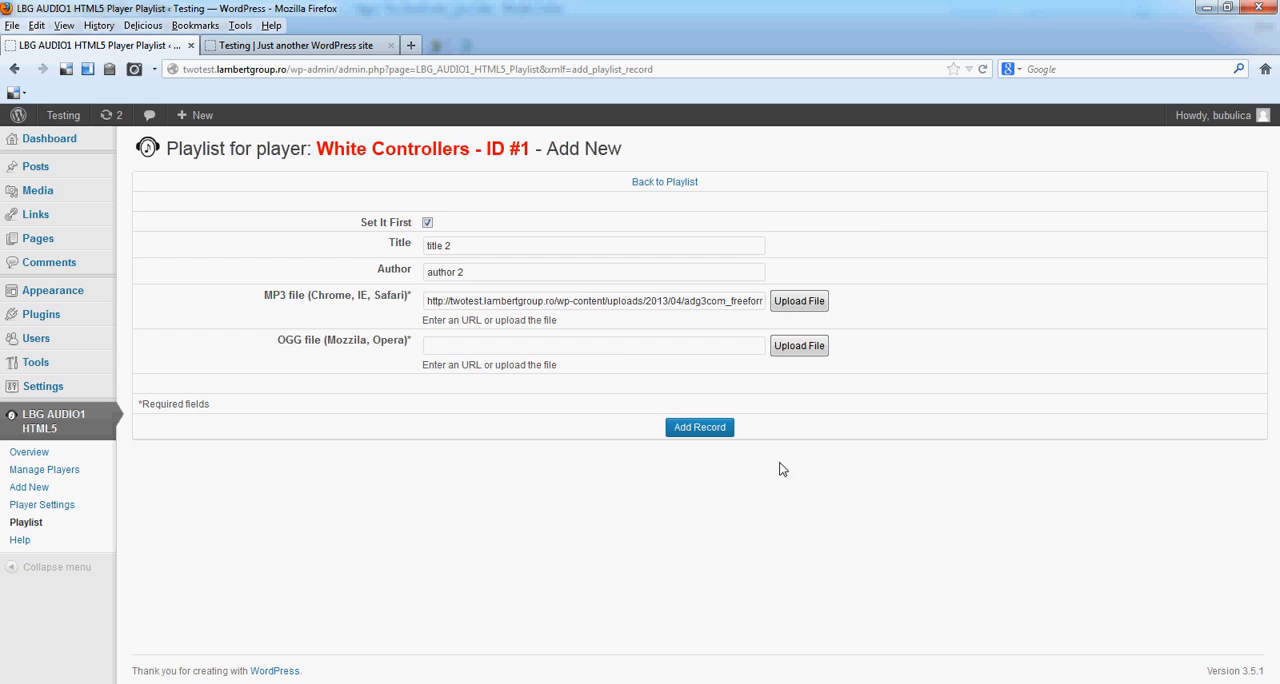
Step: Set the OGG source to adg3com_freeform_OGG and save the record
click(799, 345)
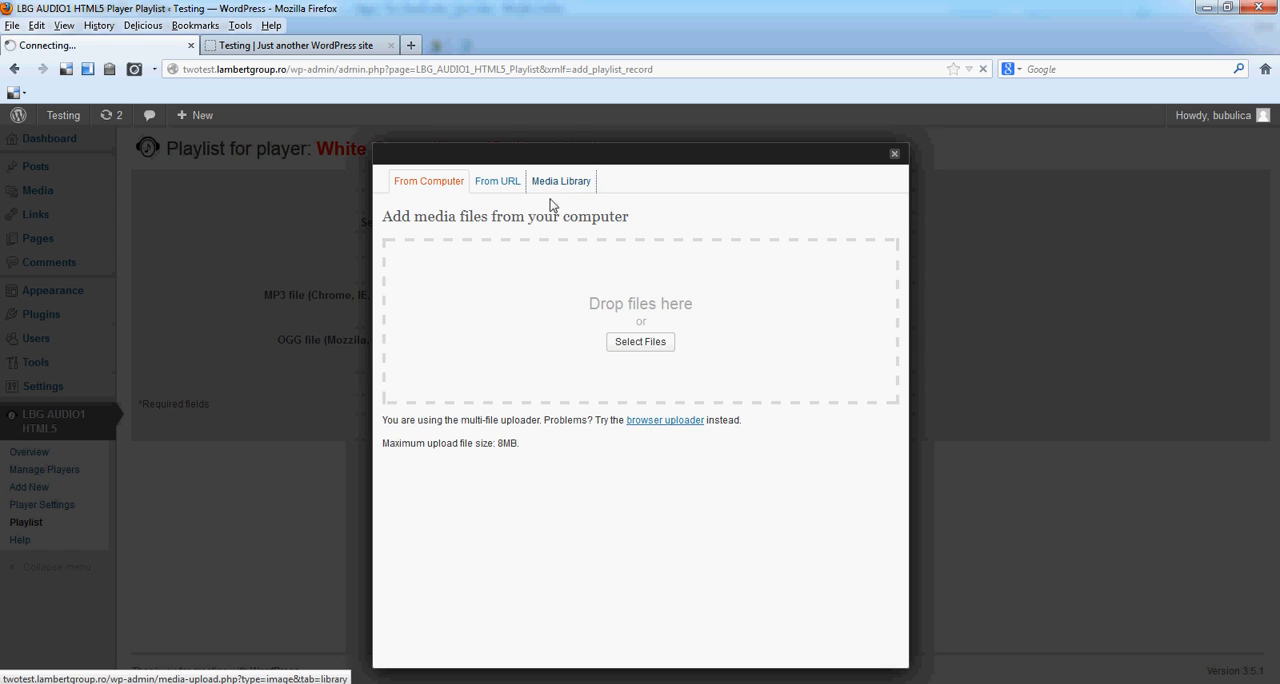
click(560, 181)
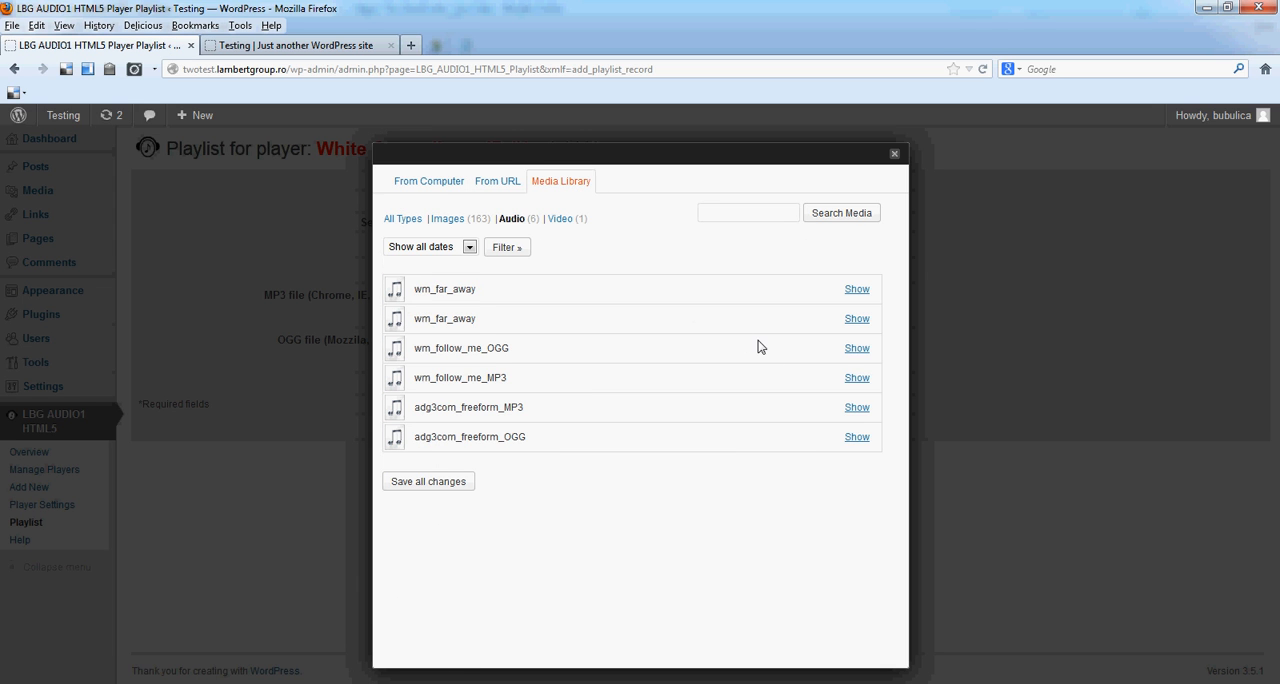
click(856, 436)
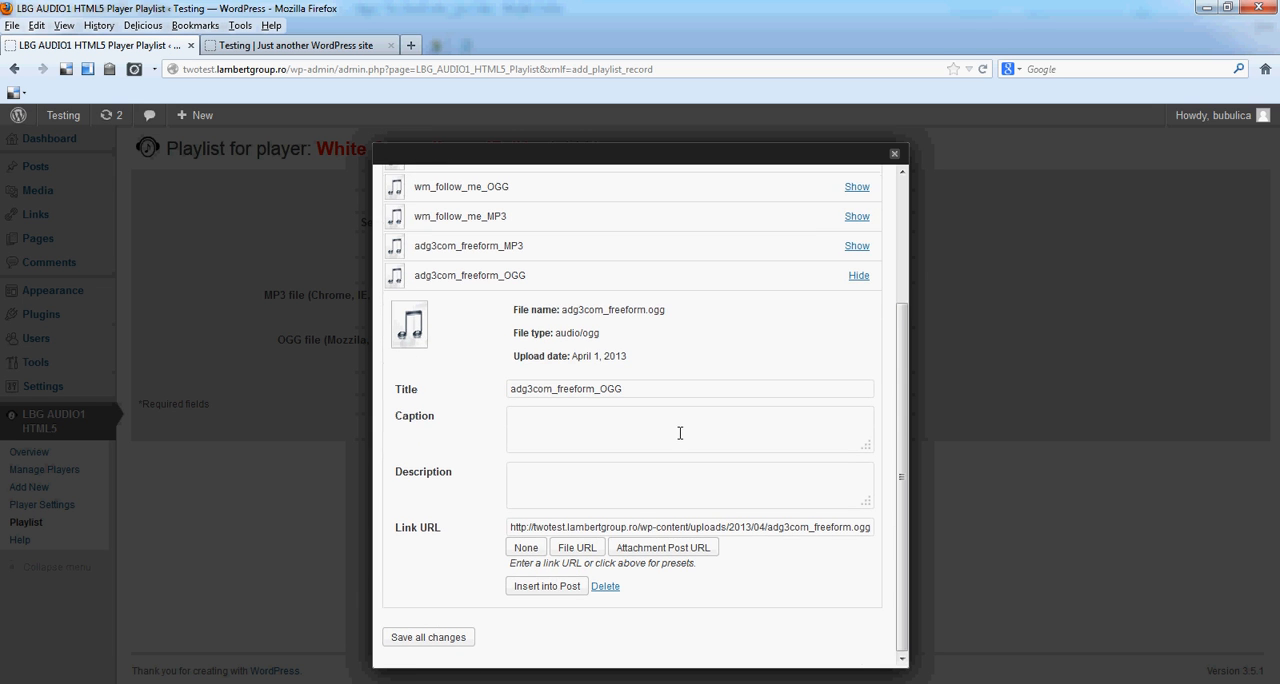
click(893, 153)
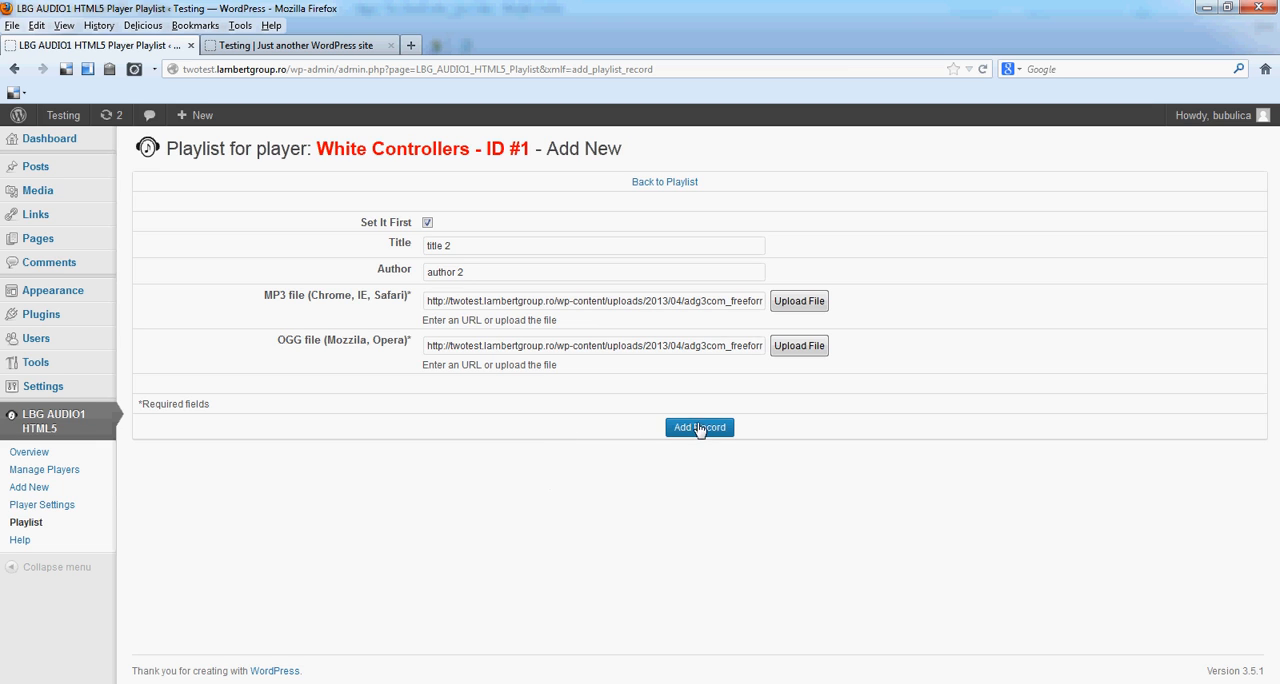
click(699, 427)
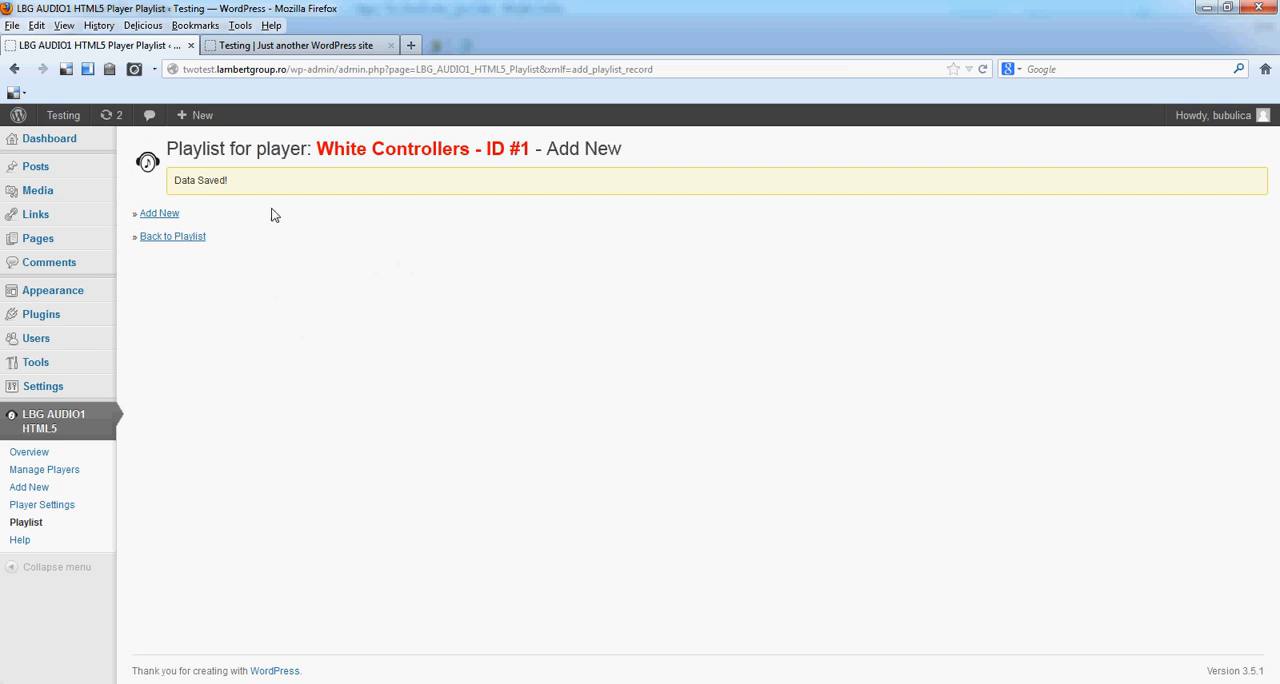
Step: Start a play-first record titled 'Title 3' with author 'Author 3'
click(159, 213)
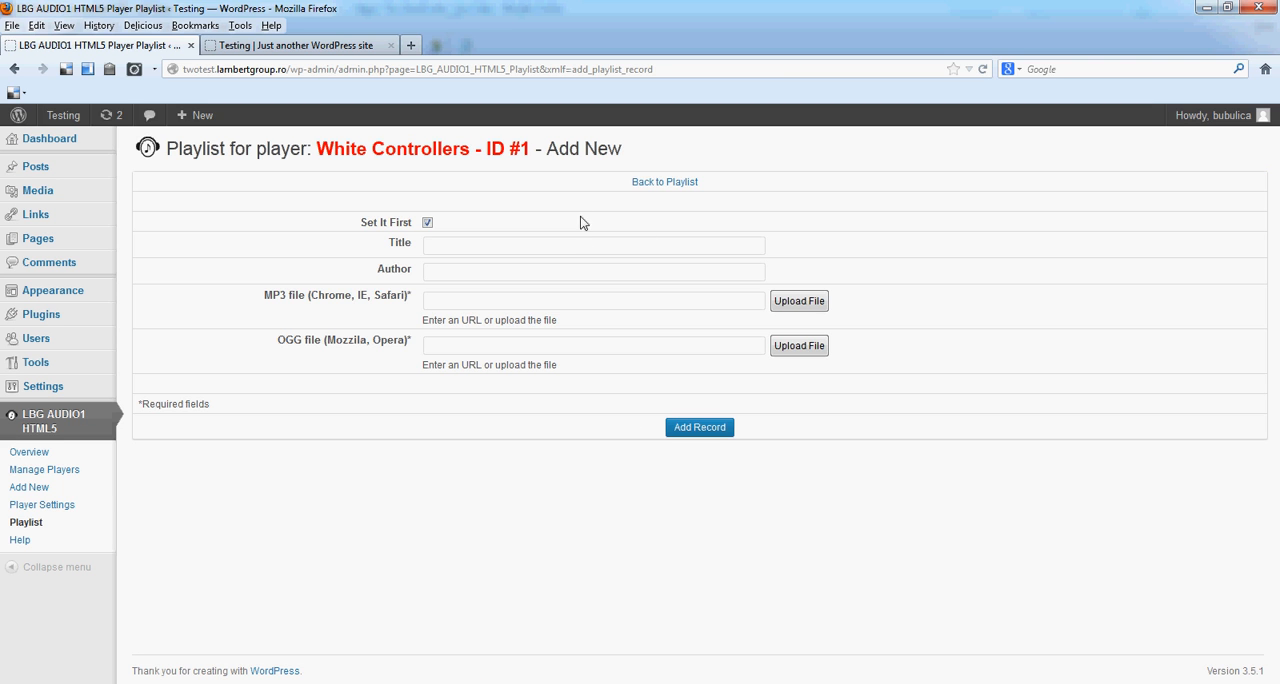
click(593, 245)
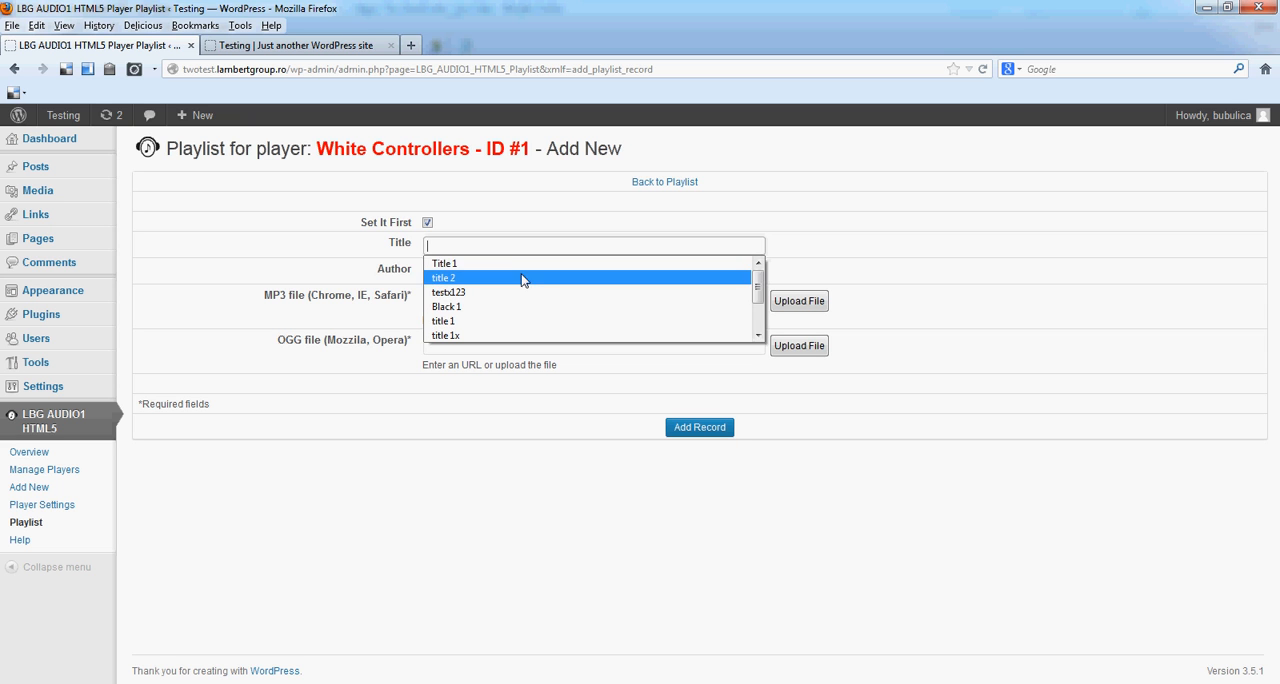
text(Title 3)
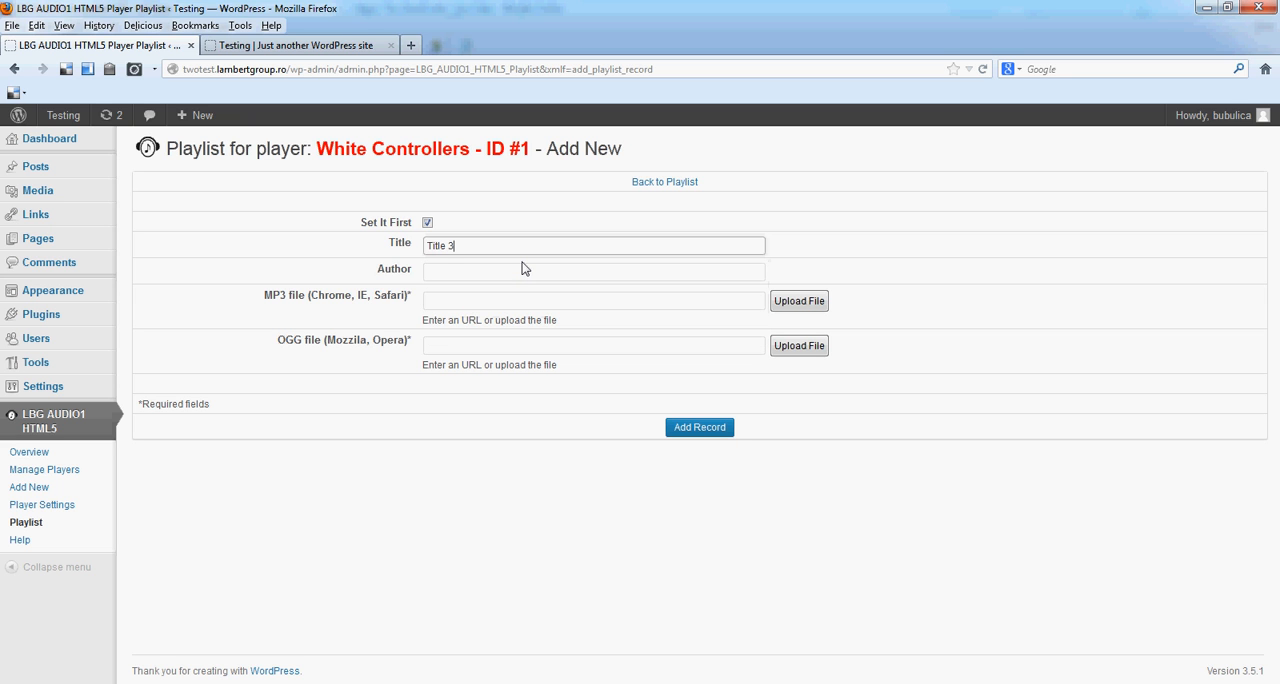
text(A)
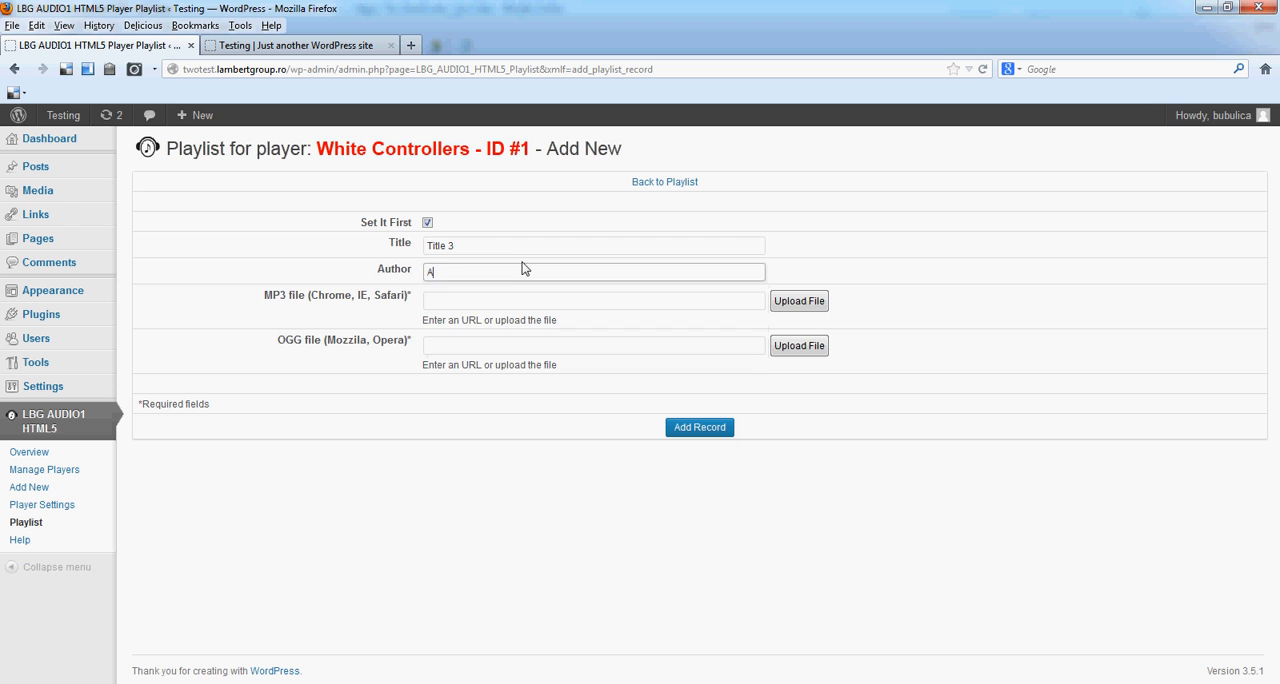
text(uthor 1)
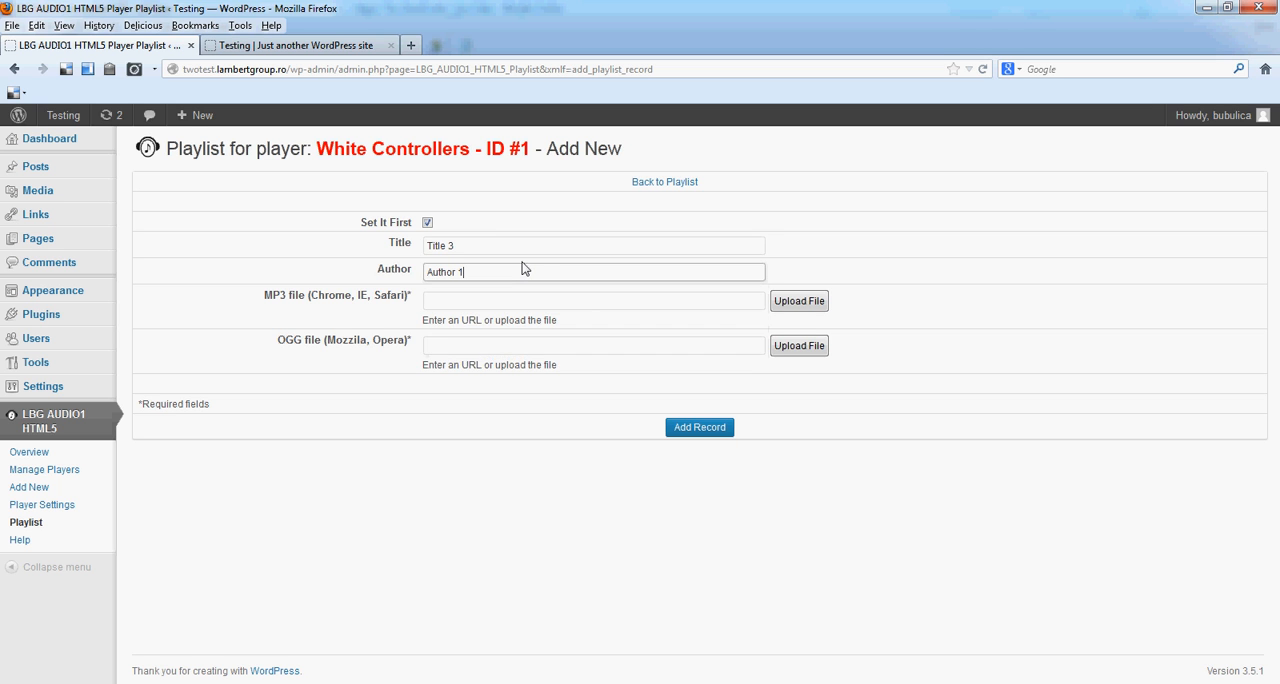
click(699, 427)
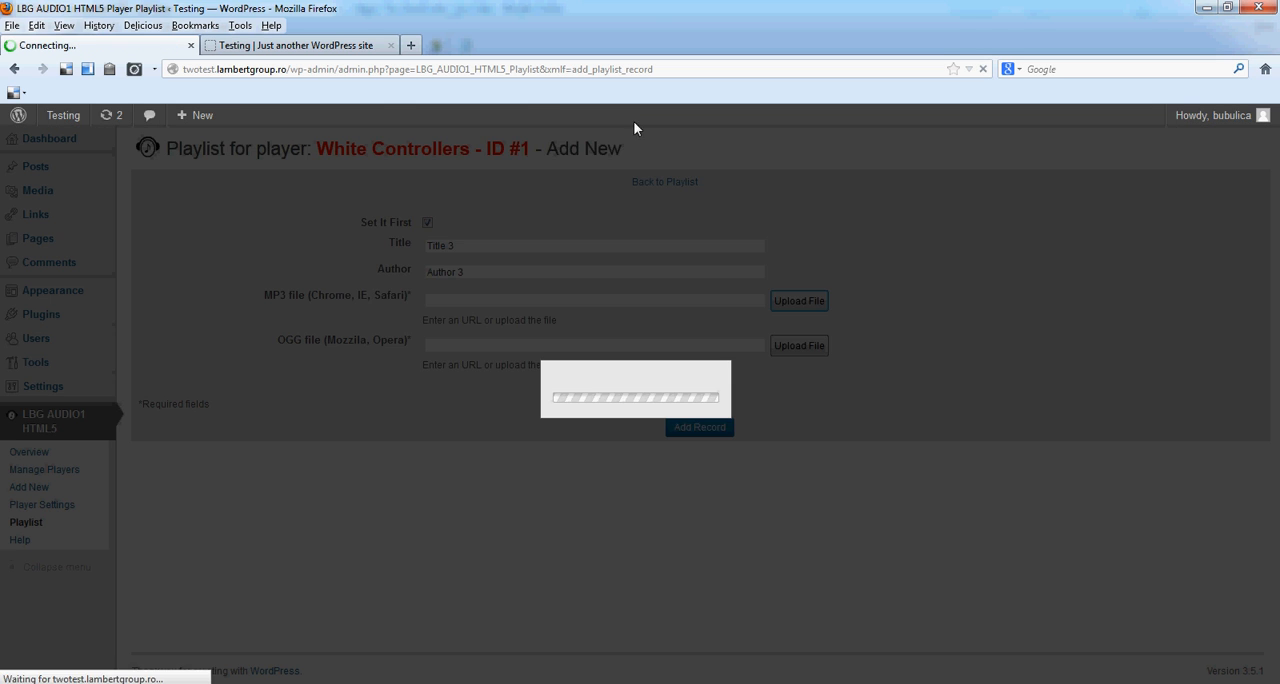
Step: Set the MP3 source to wm_follow_me_MP3 from the media library
click(798, 300)
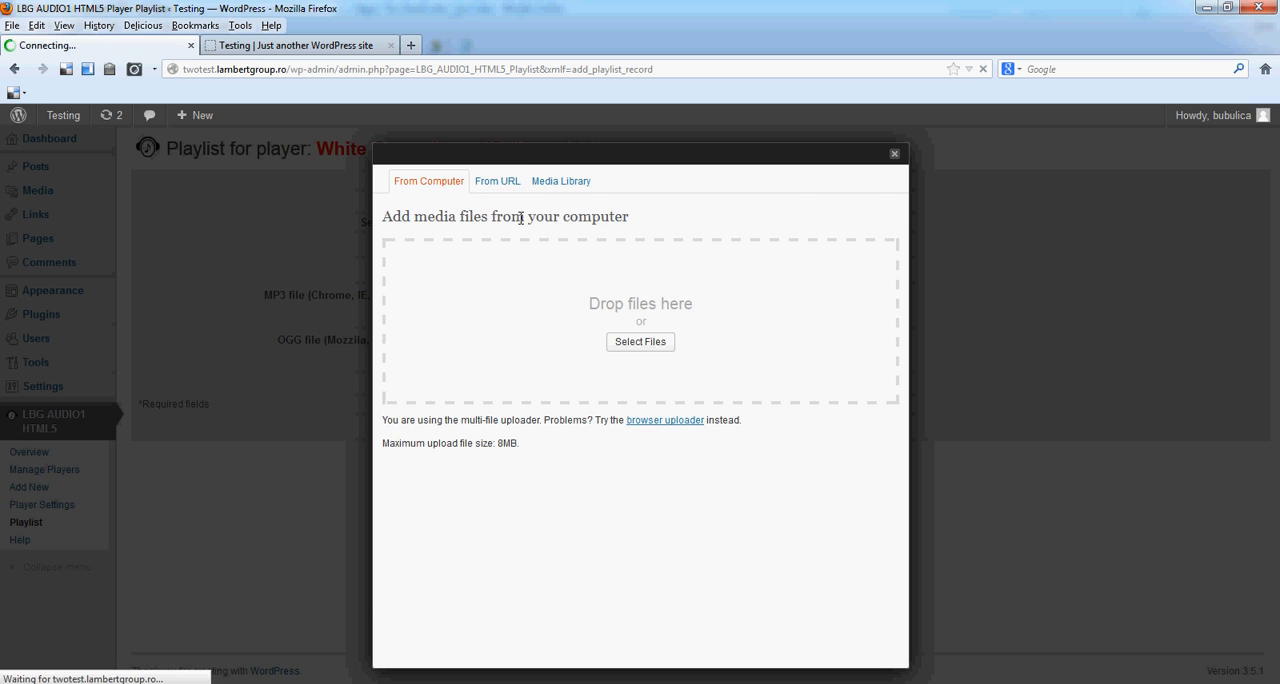
click(561, 181)
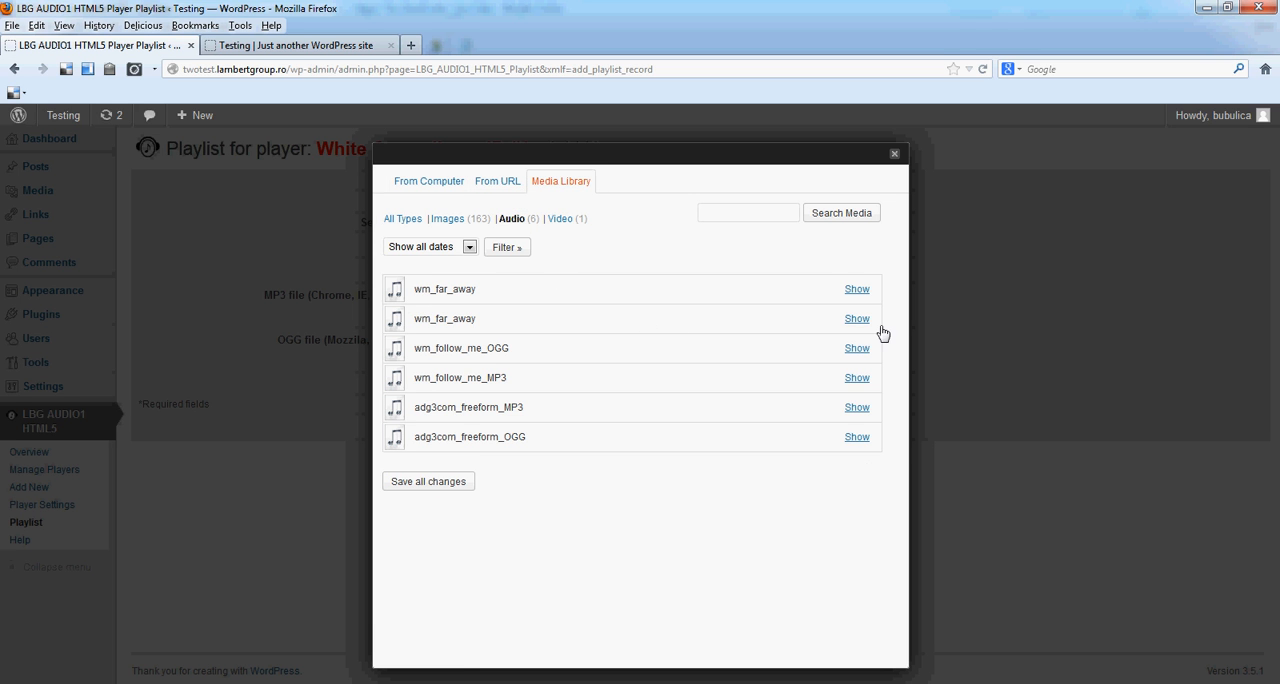
click(857, 377)
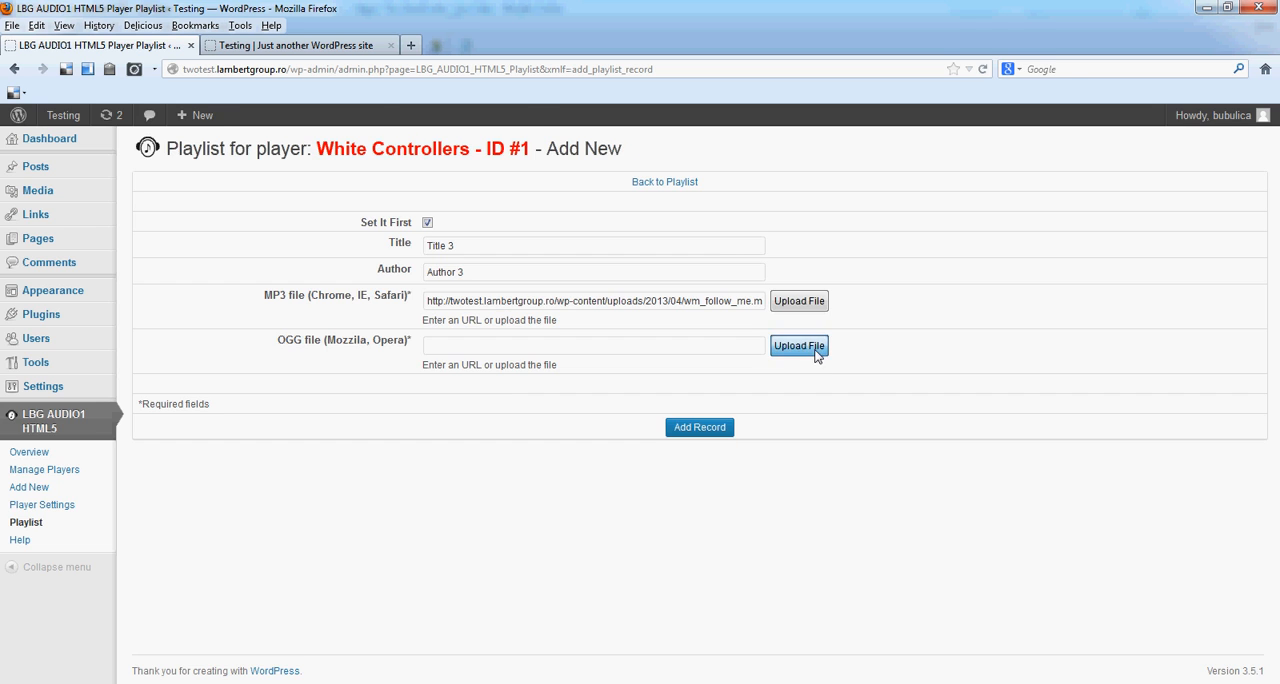
Step: Set the OGG source to wm_follow_me_OGG and submit the Title 3 record
click(799, 346)
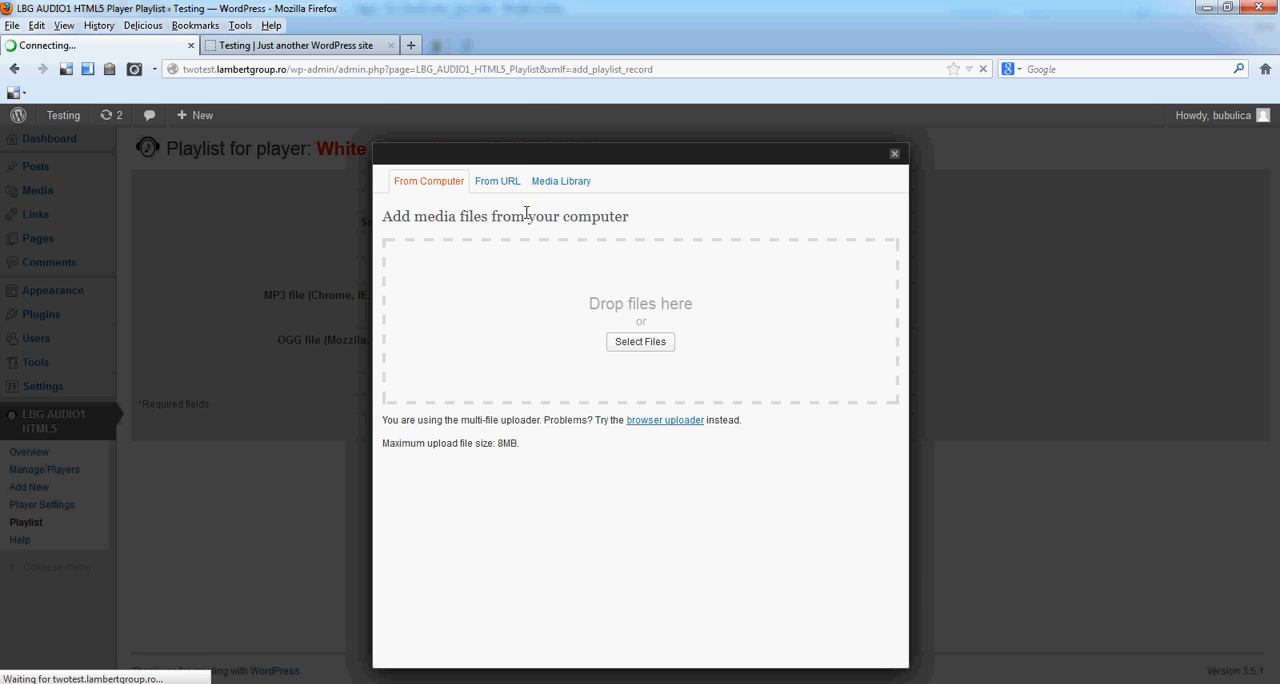
click(560, 181)
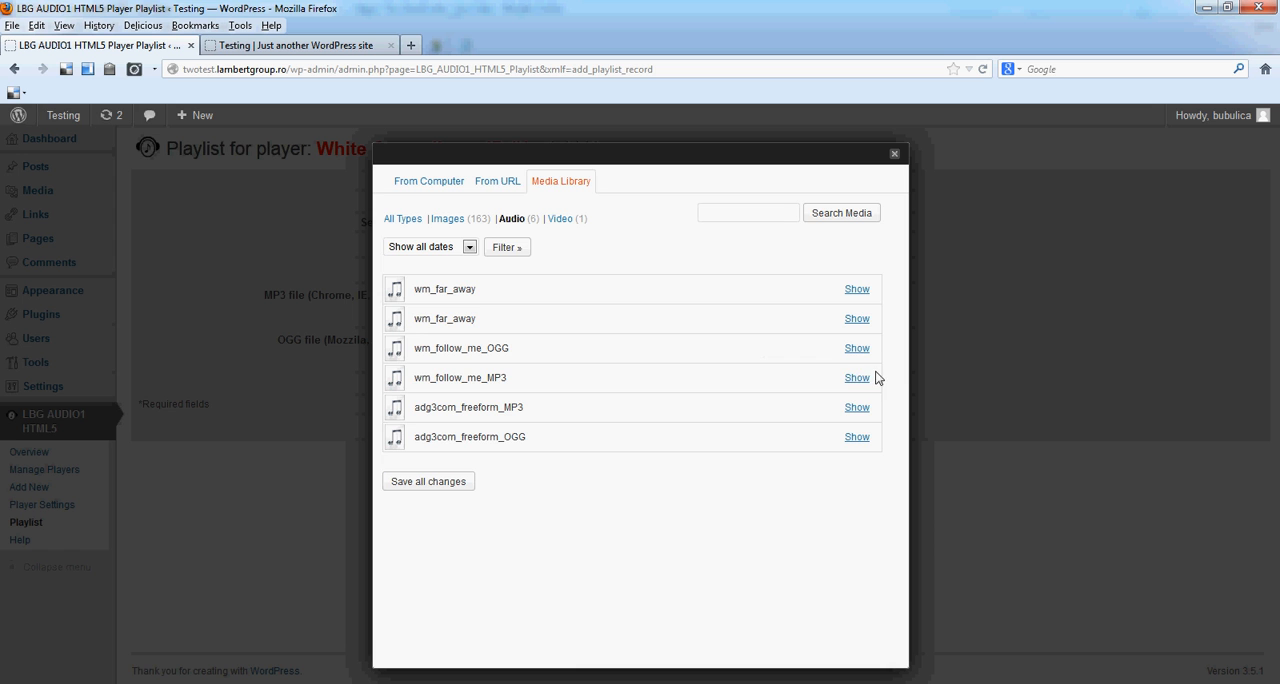
click(856, 348)
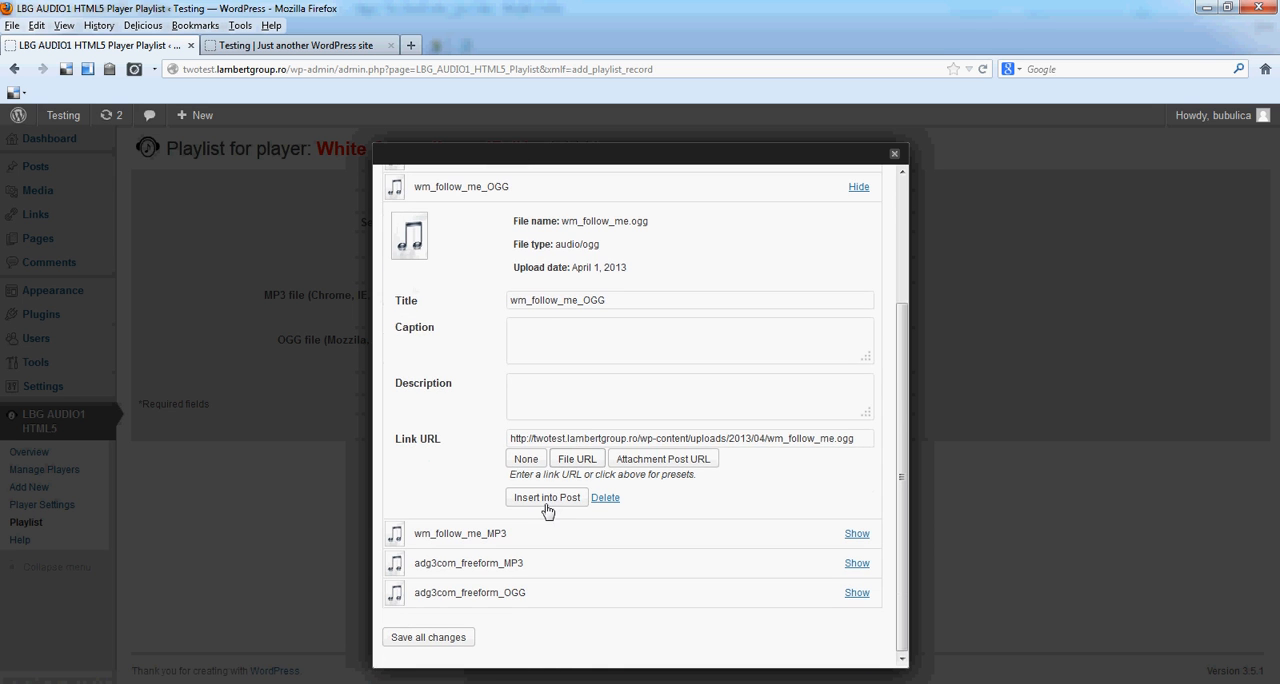
click(547, 497)
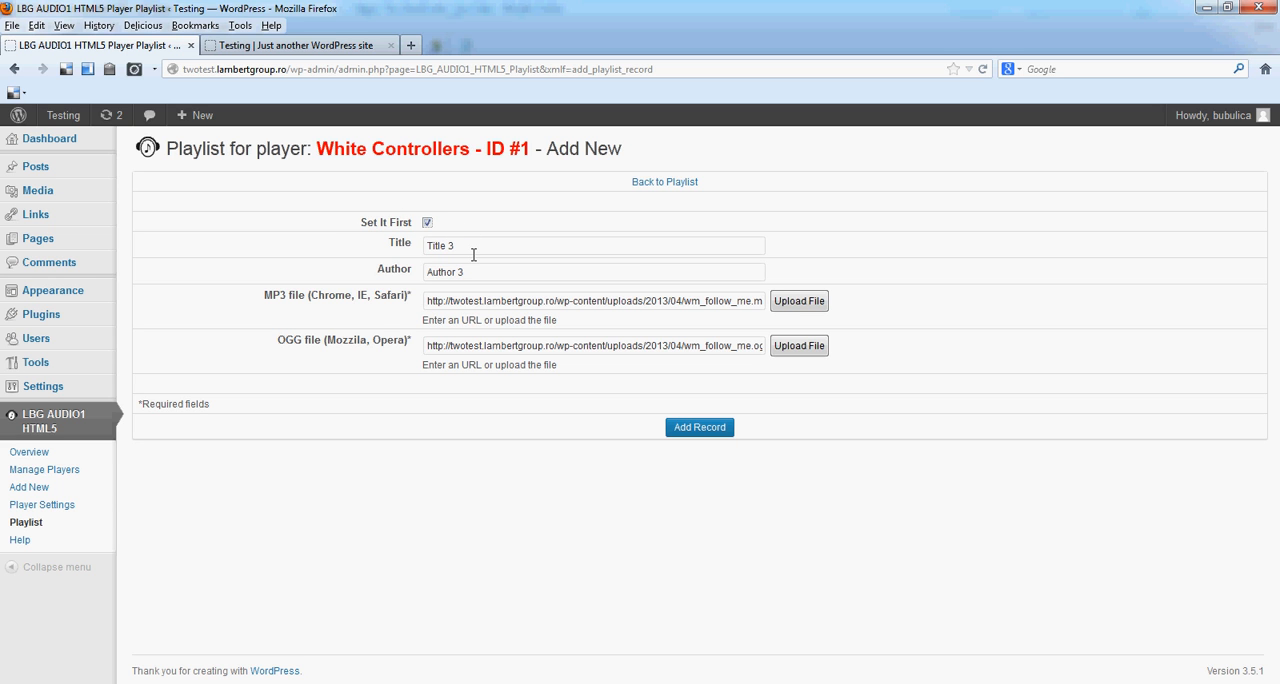
mouse_move(474, 254)
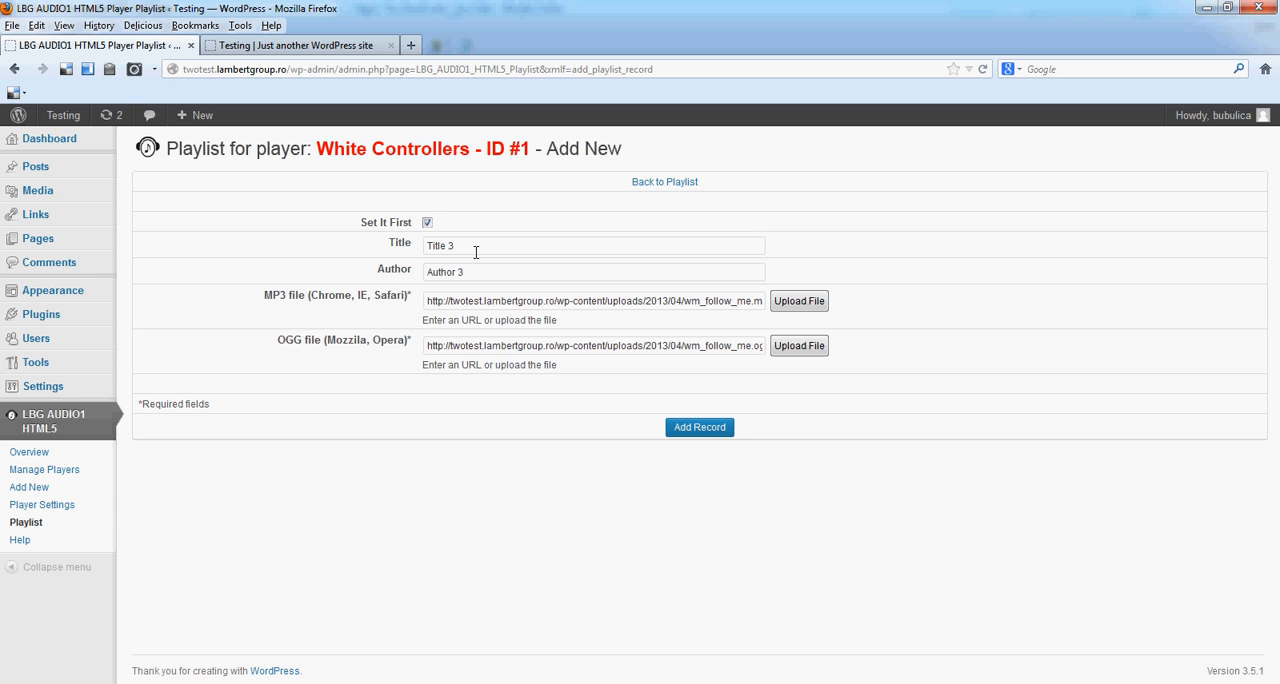
mouse_move(388, 242)
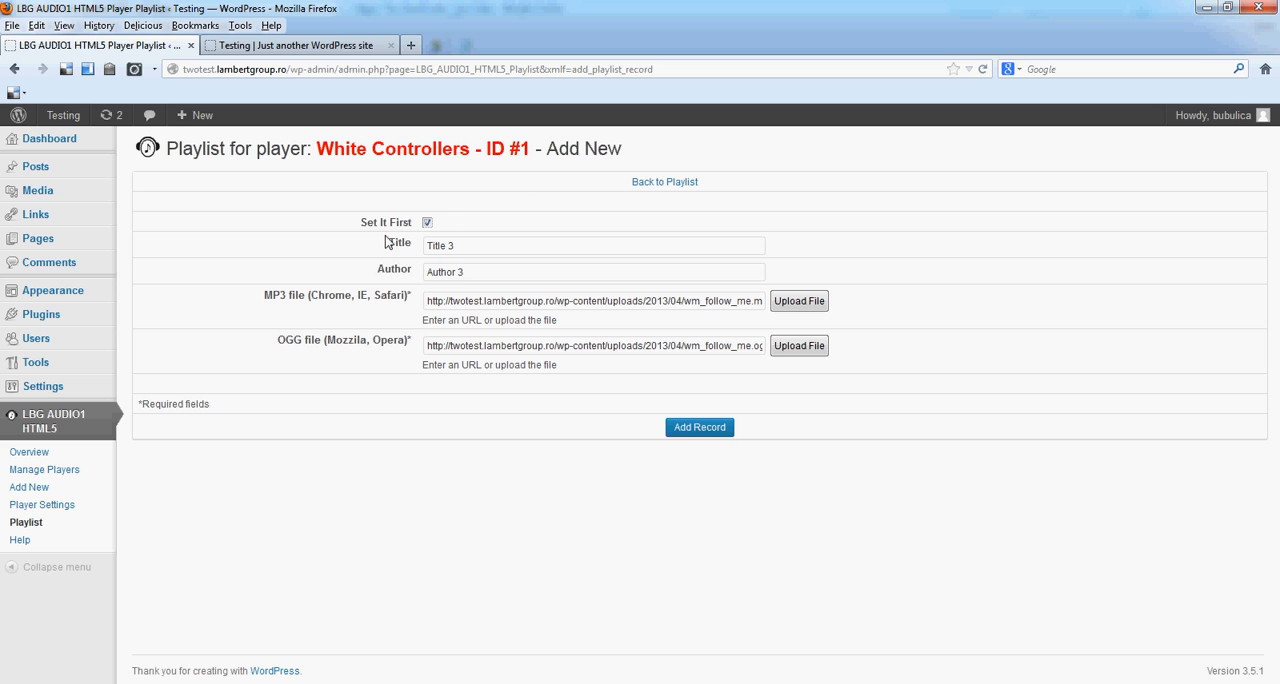
click(699, 427)
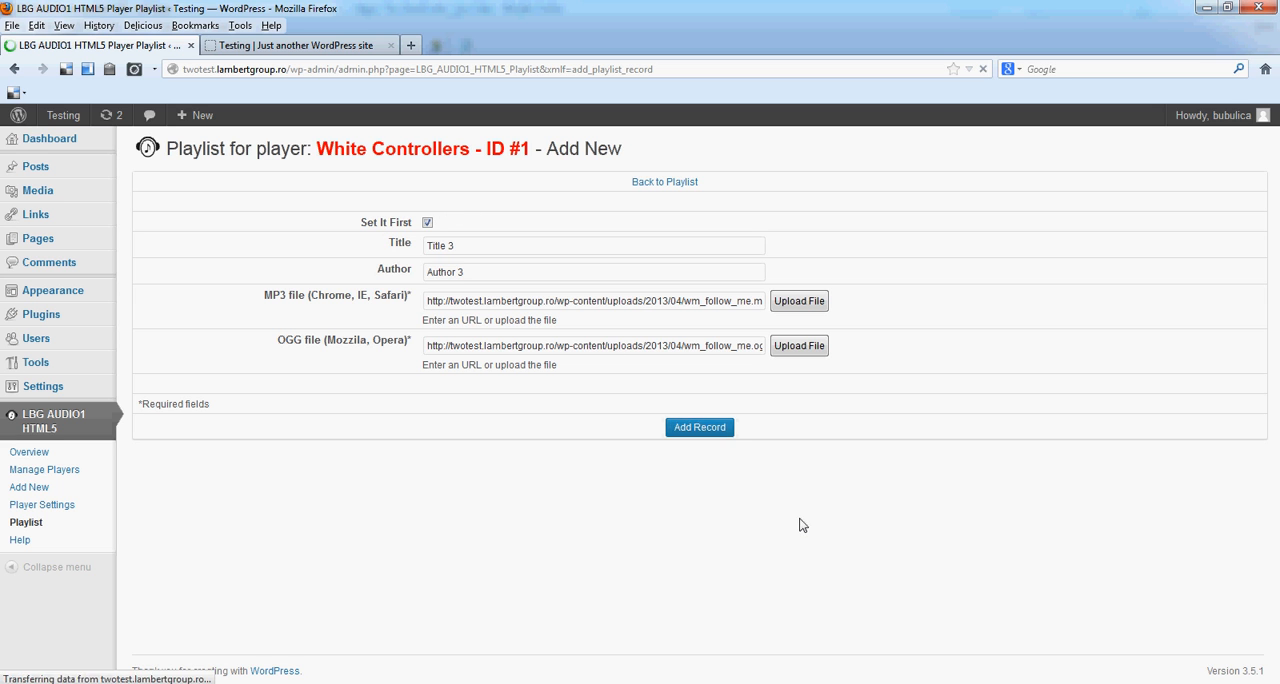
Step: Save Title 3, drag Title 1 to the top of the playlist, and expand it
click(699, 427)
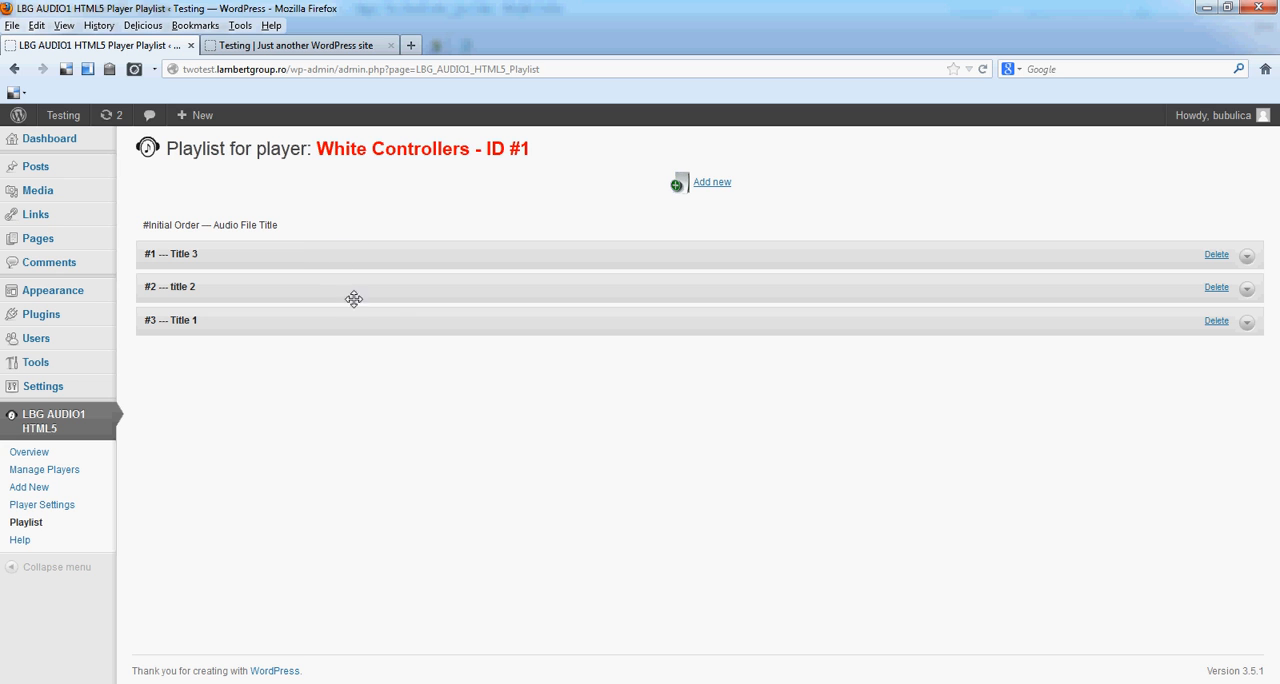
mouse_move(410, 443)
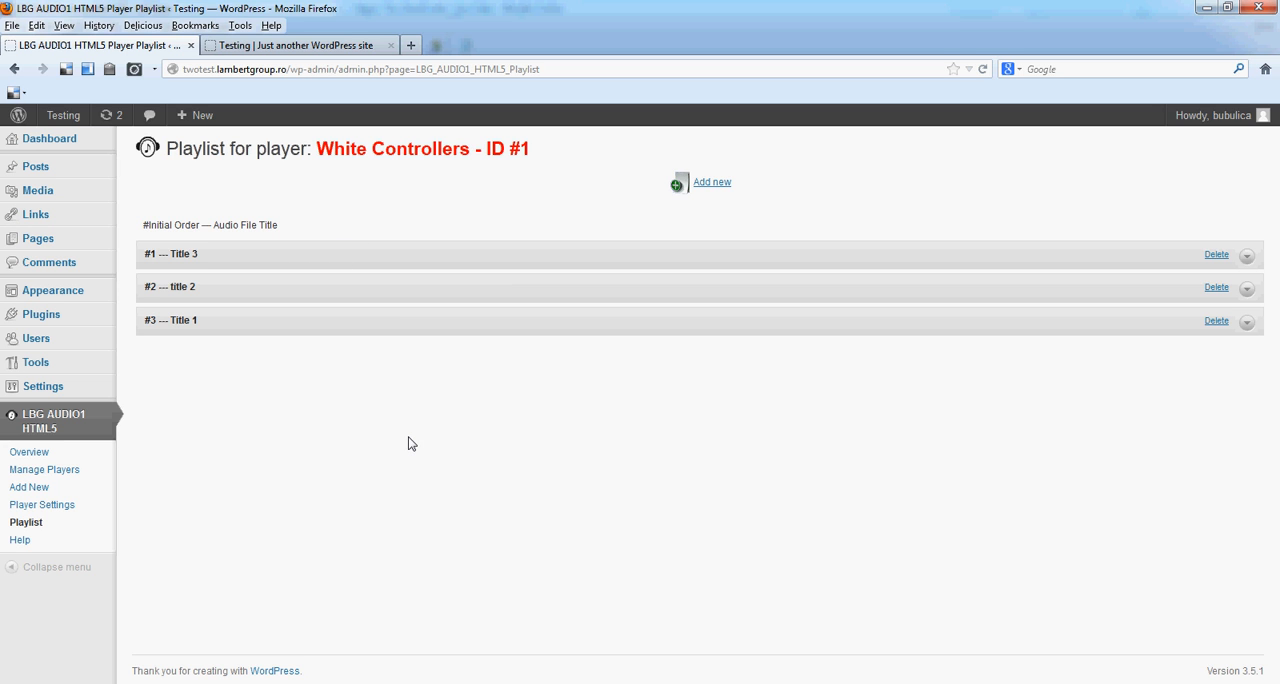
mouse_move(312, 319)
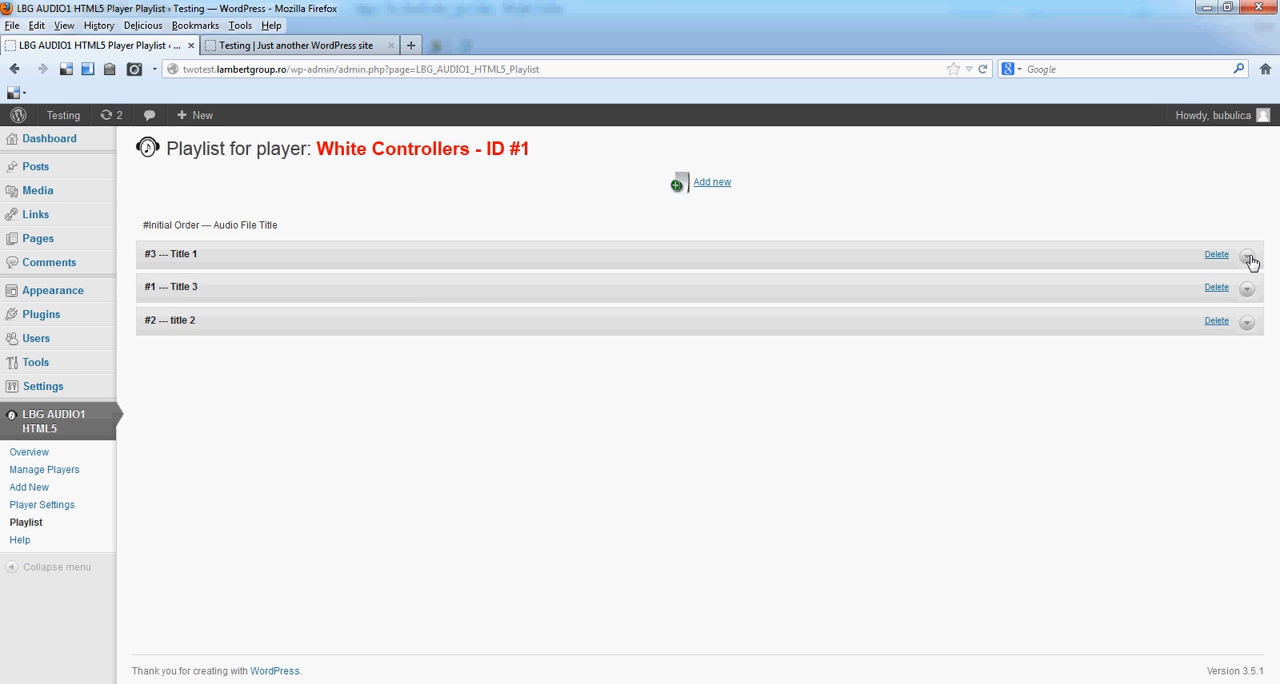
click(1247, 256)
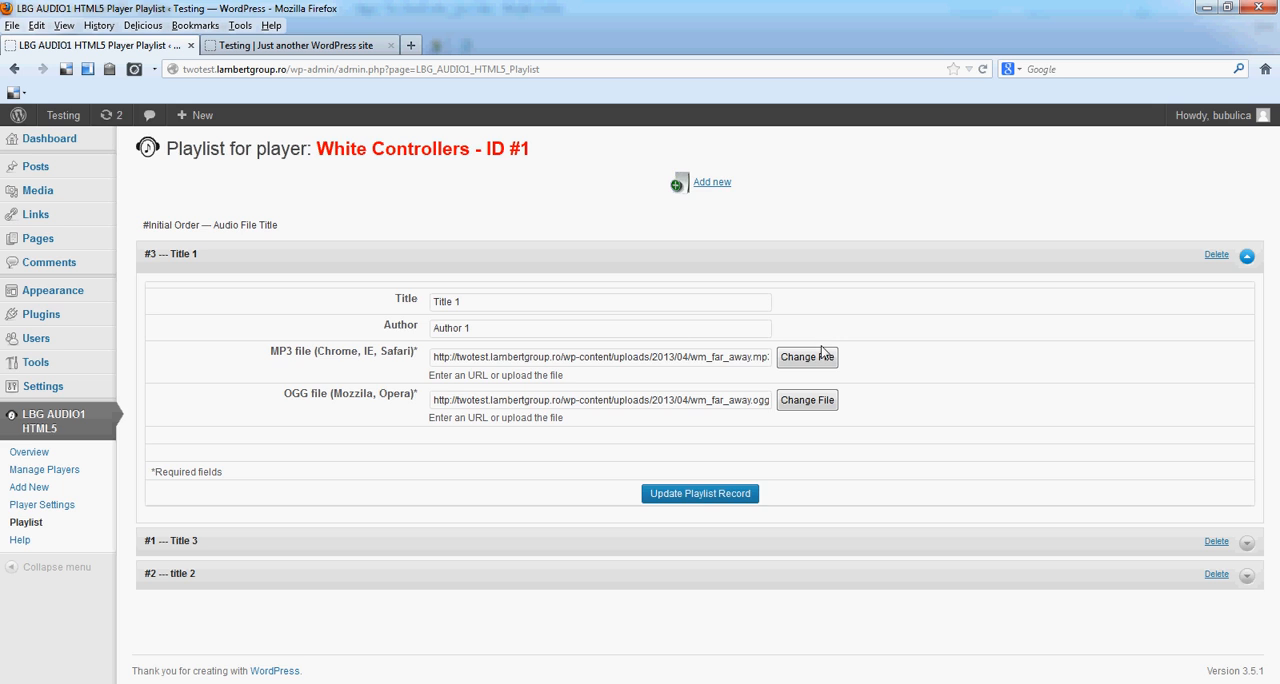
Step: Open the media library filtered to audio files to replace Title 1's MP3
click(807, 357)
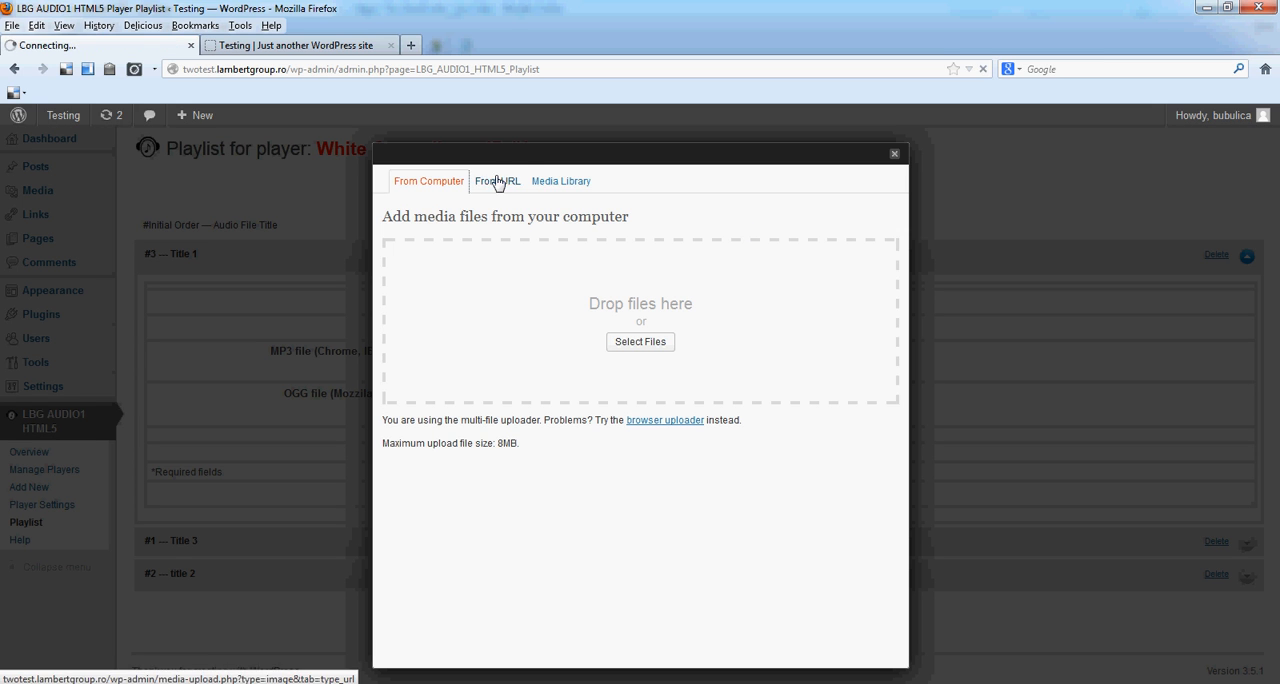
click(561, 181)
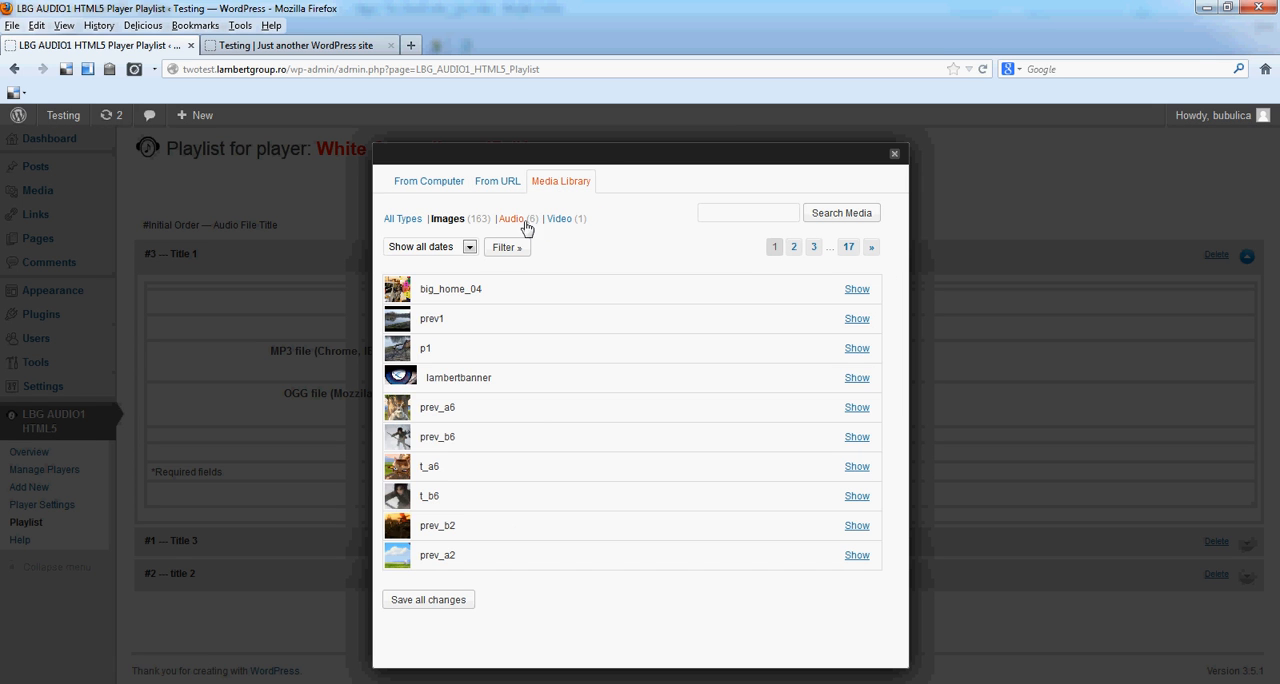
click(512, 218)
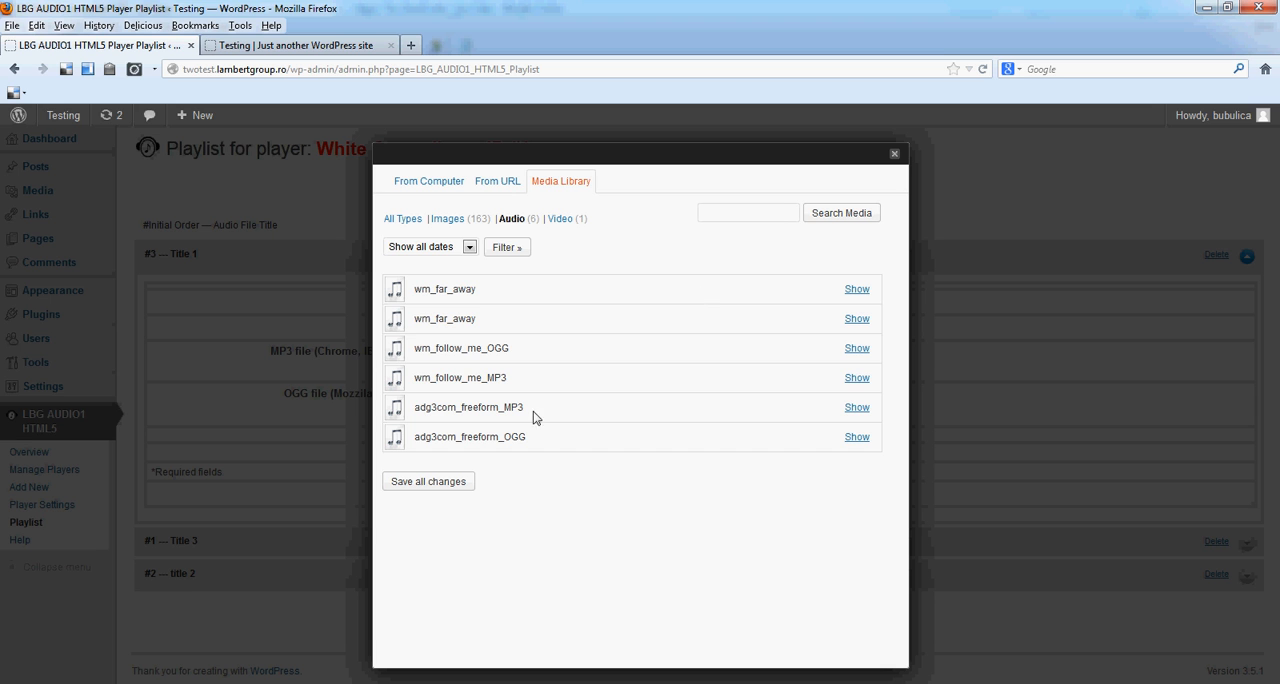